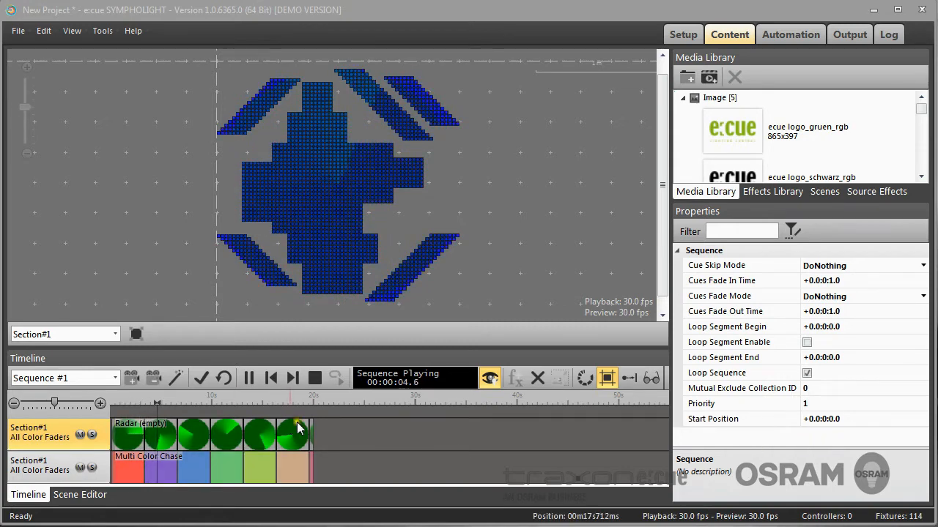
Step: Delete the Radar and Multi Color Chase clips from the timeline
{"action": "left_click", "coordinate": [315, 377]}
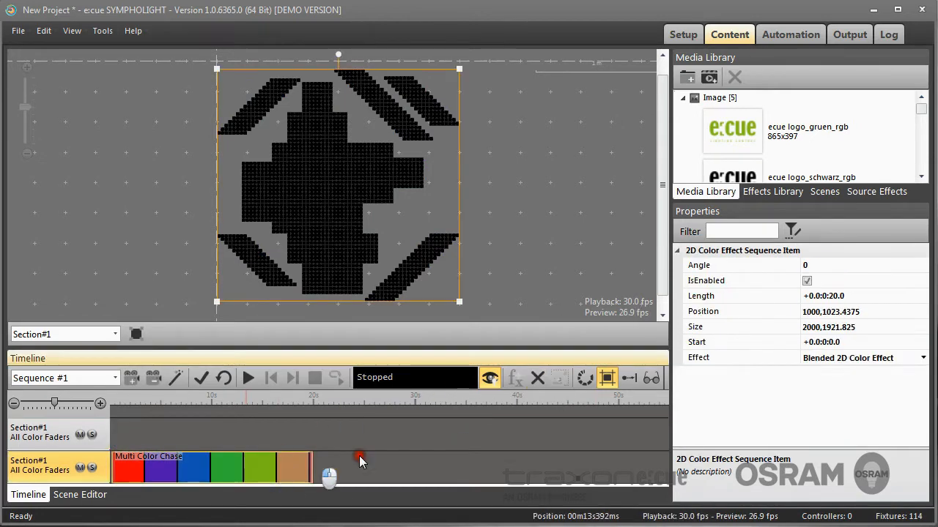
{"action": "left_click", "coordinate": [537, 377]}
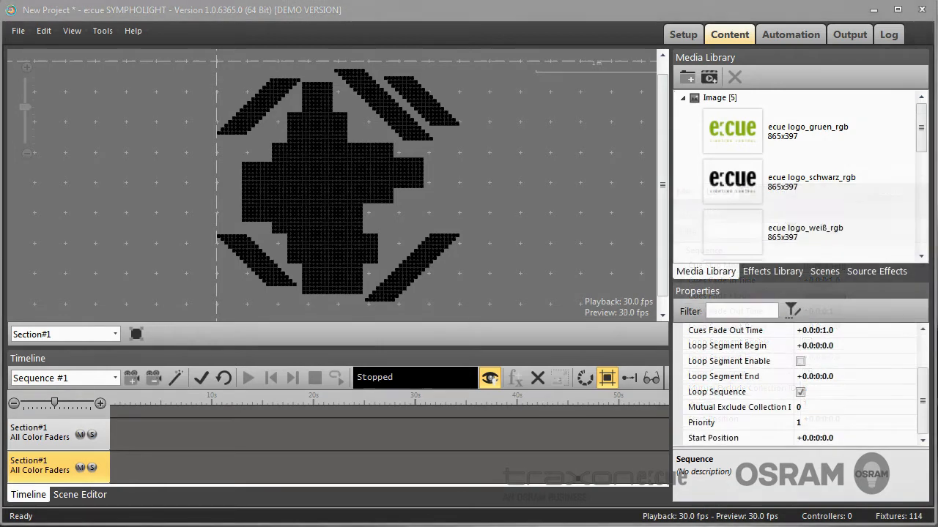
Step: Add Noise (Dancing Squares) from the Effects Library to the upper timeline track
{"action": "left_click", "coordinate": [791, 233]}
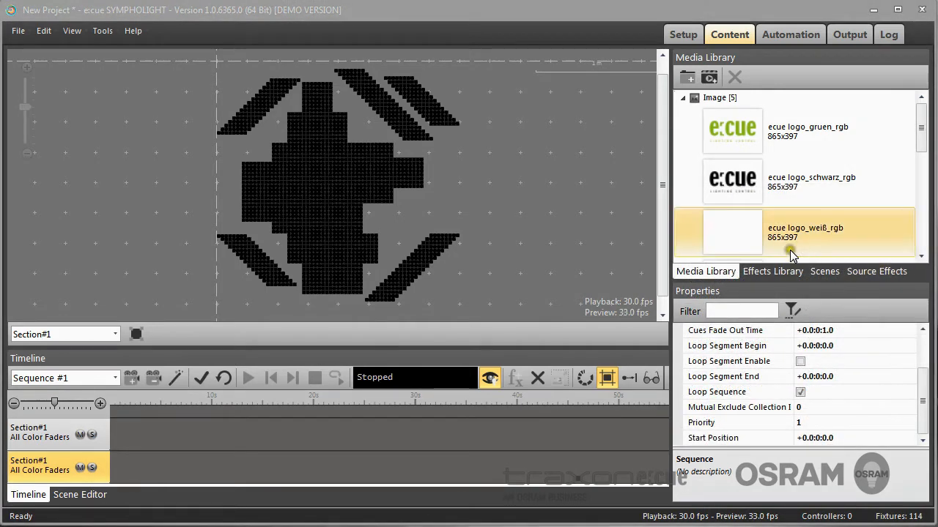
{"action": "left_click", "coordinate": [771, 271]}
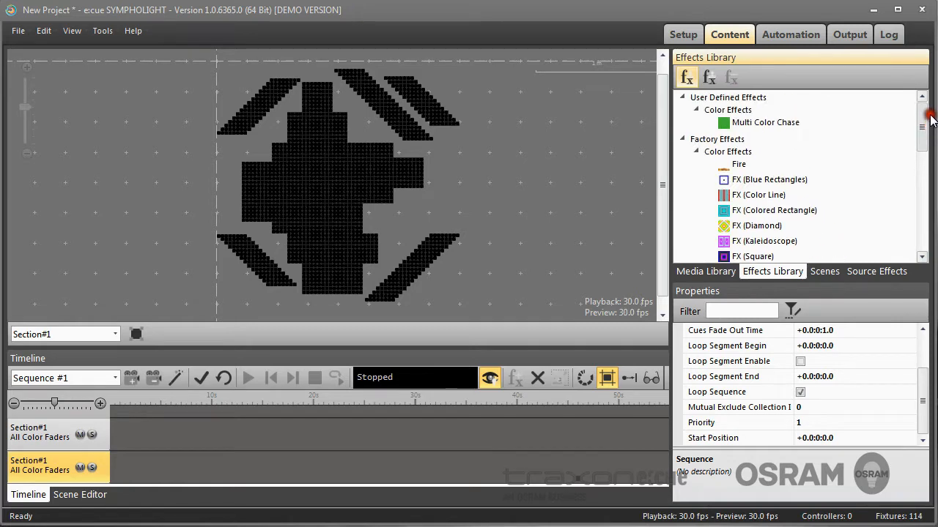
{"action": "scroll", "scroll_direction": "down", "scroll_amount": 3}
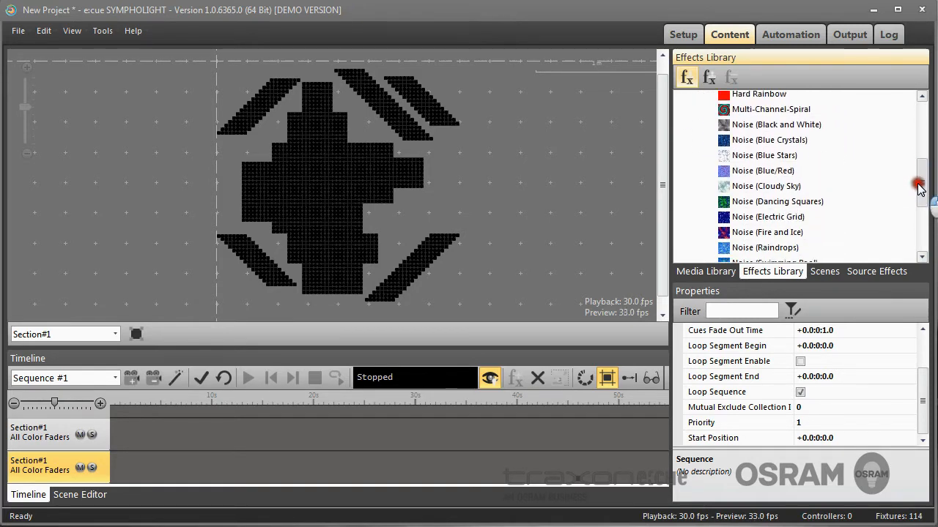
{"action": "scroll", "scroll_direction": "down", "scroll_amount": 3}
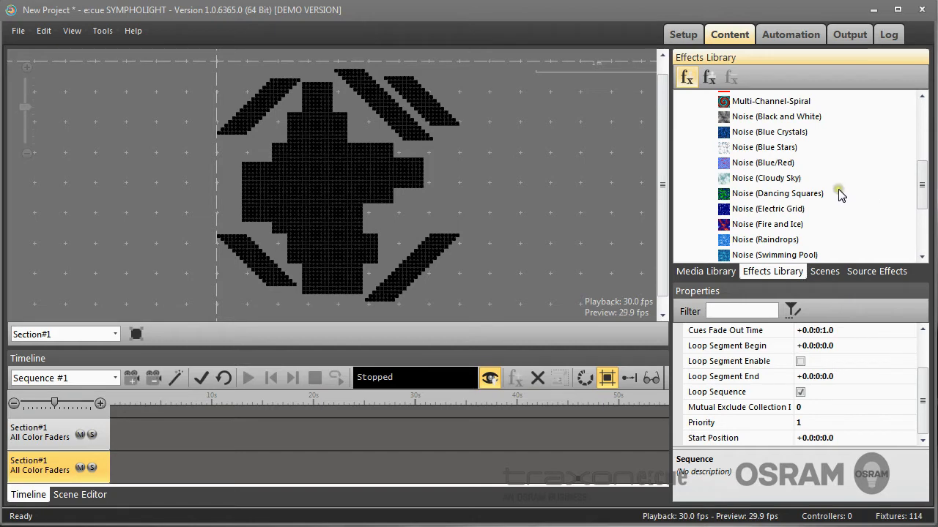
{"action": "left_click", "coordinate": [777, 193]}
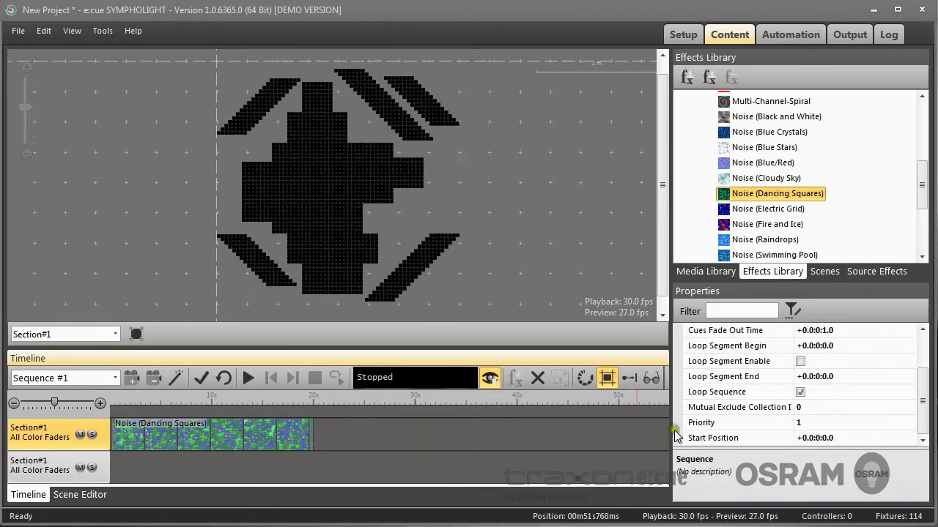
{"action": "left_click", "coordinate": [247, 377]}
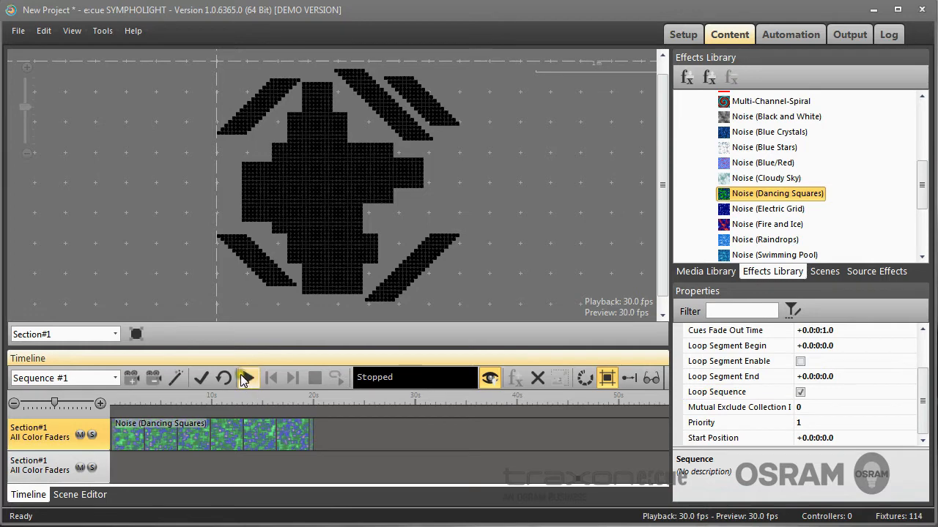
Step: Preview the Dancing Squares clip and show its Voronoi Noise, Chebychev distance properties
{"action": "left_click", "coordinate": [248, 377]}
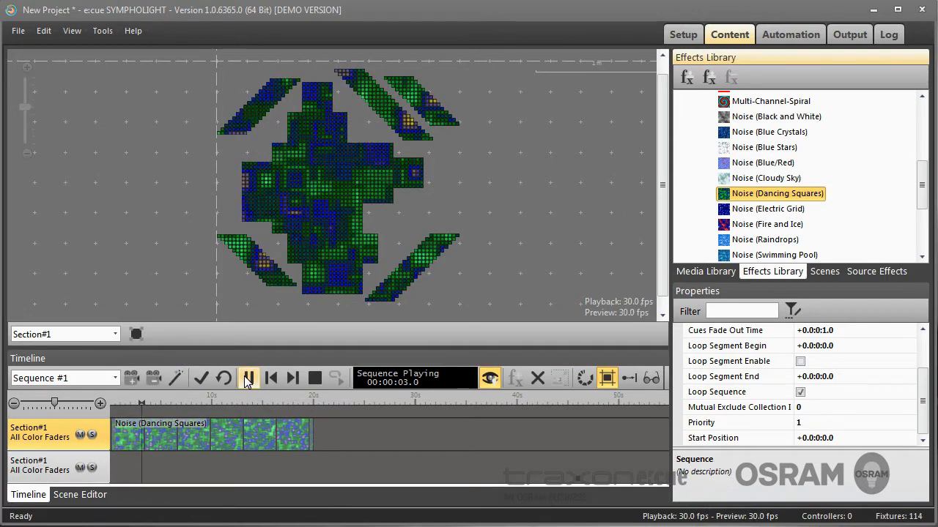
{"action": "left_click", "coordinate": [314, 378]}
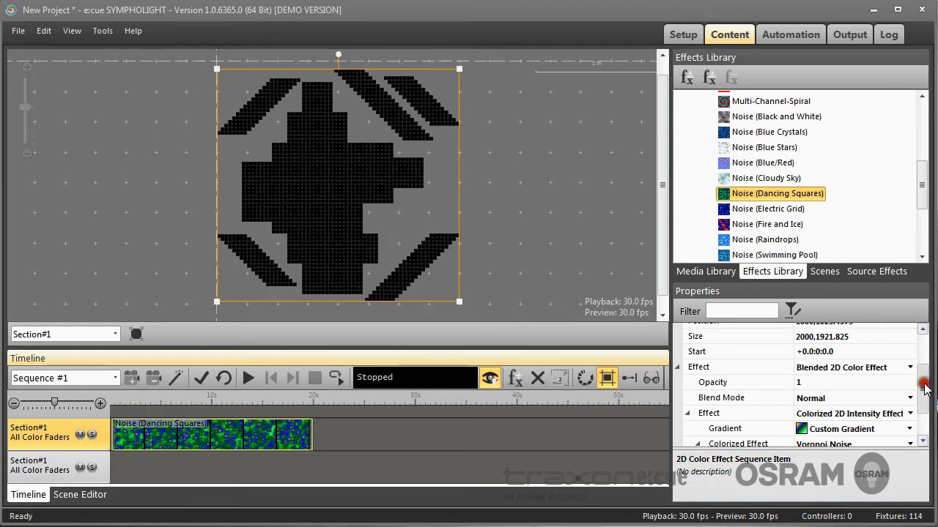
{"action": "scroll", "scroll_direction": "down", "scroll_amount": 3}
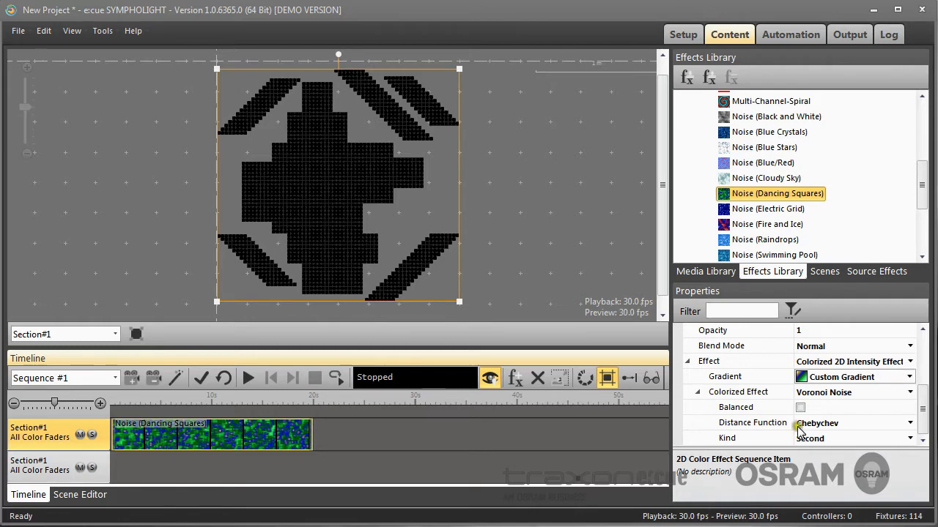
{"action": "left_click", "coordinate": [248, 376]}
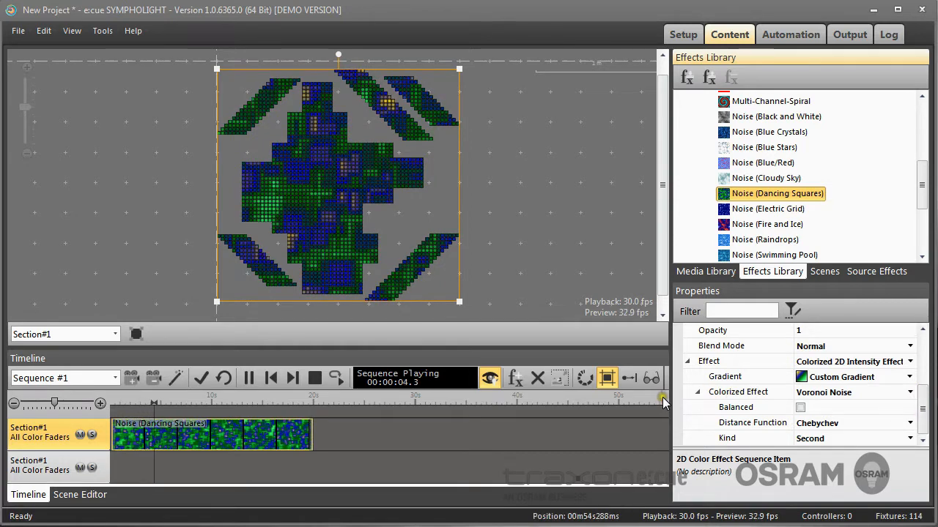
Step: Try Manhattan, then Quadratic distance, and switch the colorized effect to Simplex Noise
{"action": "left_click", "coordinate": [909, 423]}
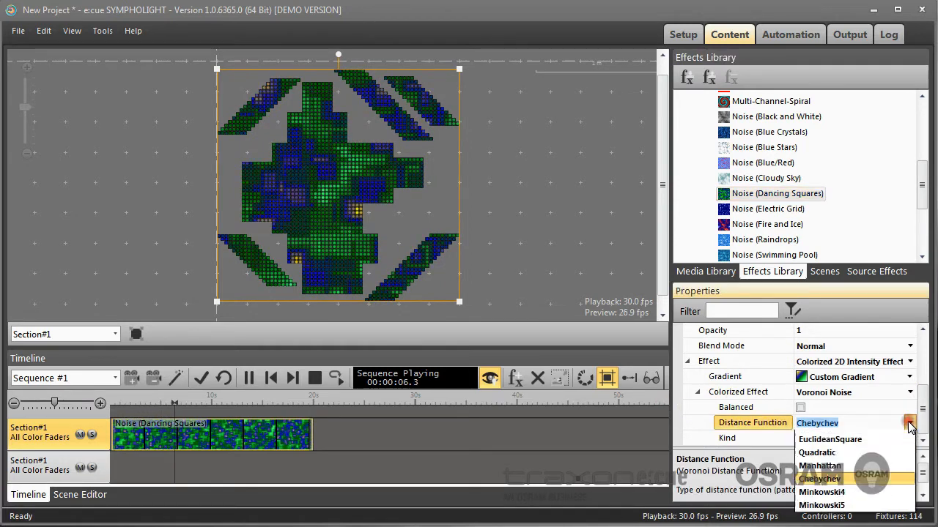
{"action": "left_click", "coordinate": [819, 466]}
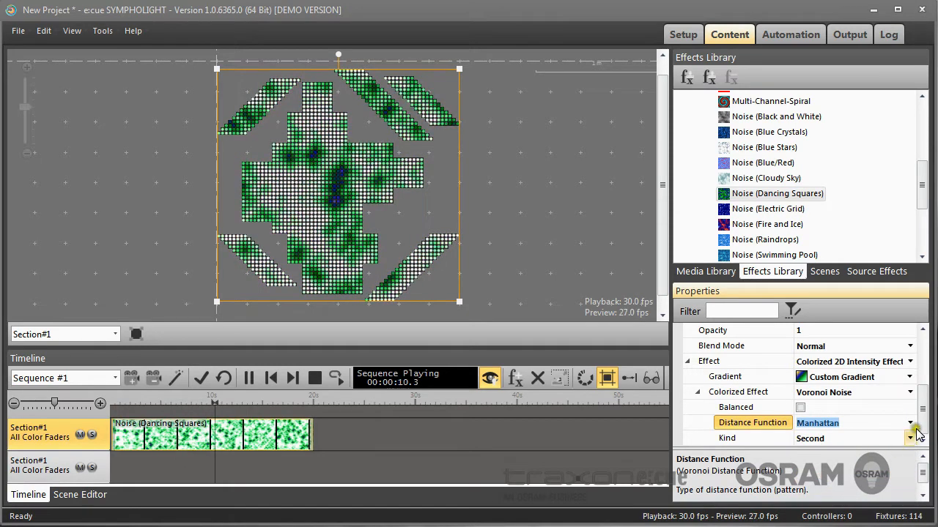
{"action": "left_click", "coordinate": [910, 422]}
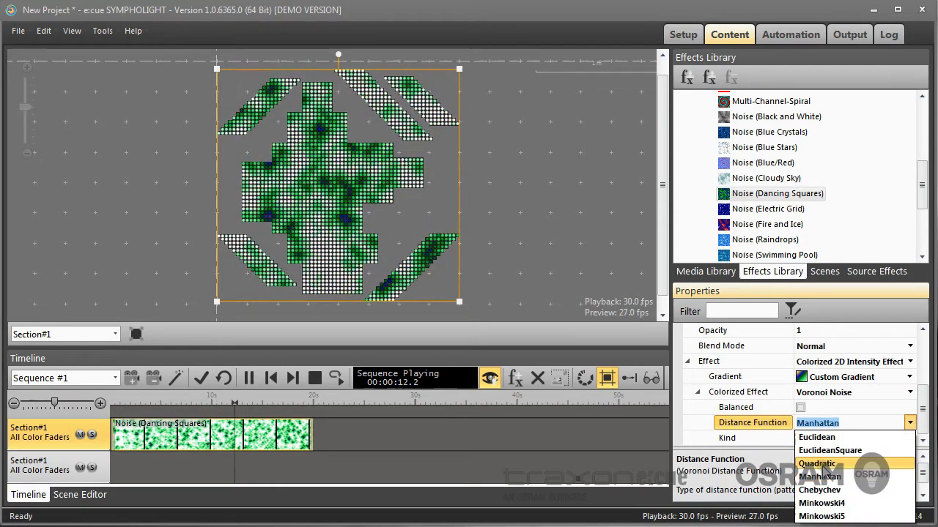
{"action": "left_click", "coordinate": [816, 463]}
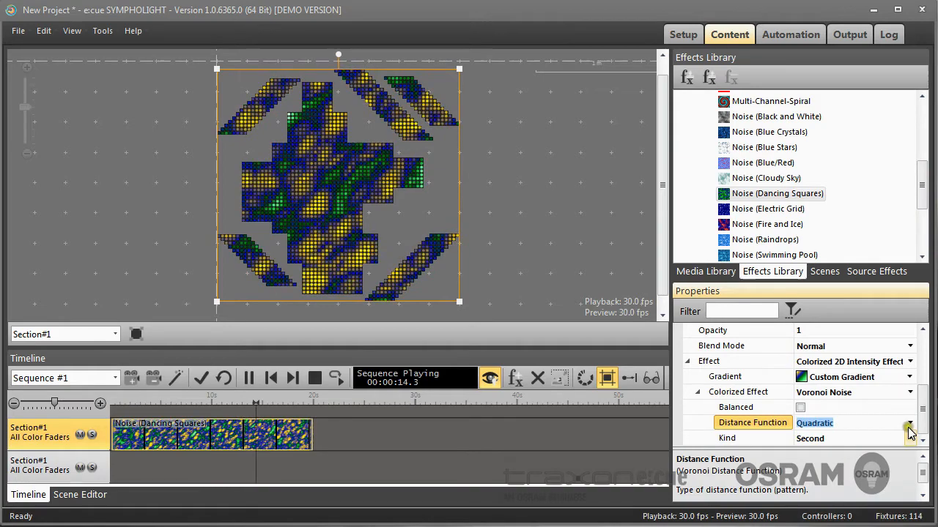
{"action": "left_click", "coordinate": [910, 392]}
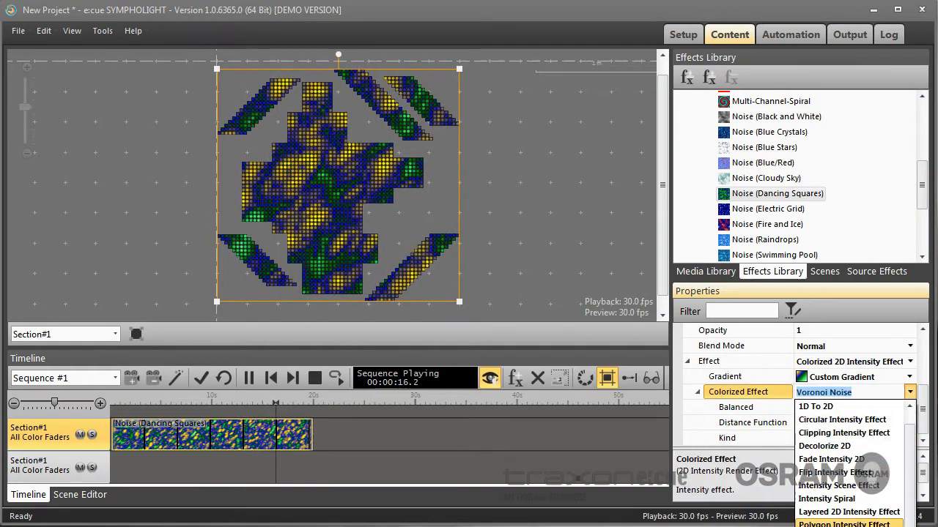
{"action": "left_click", "coordinate": [823, 391]}
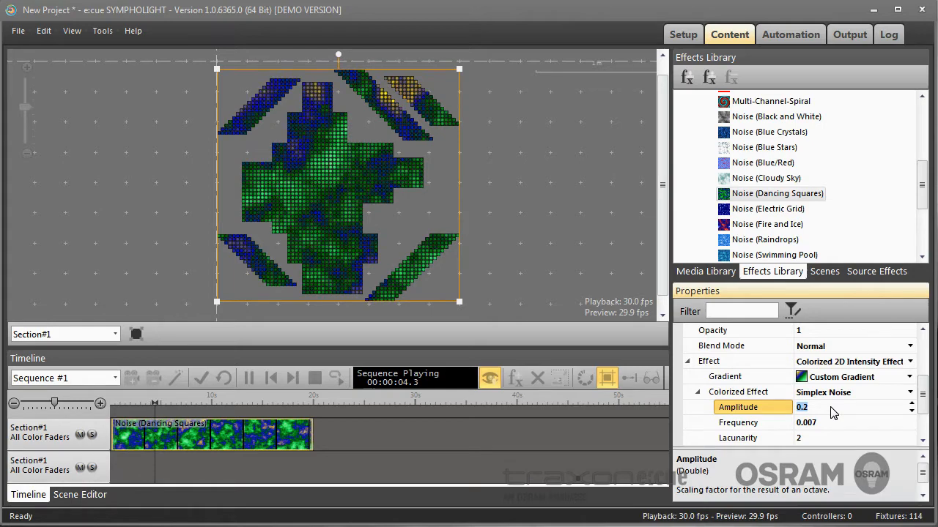
Step: Set Simplex Noise Amplitude to 0.4 and Lacunarity to 3, and adjust Persistence
{"action": "type", "text": "1.1"}
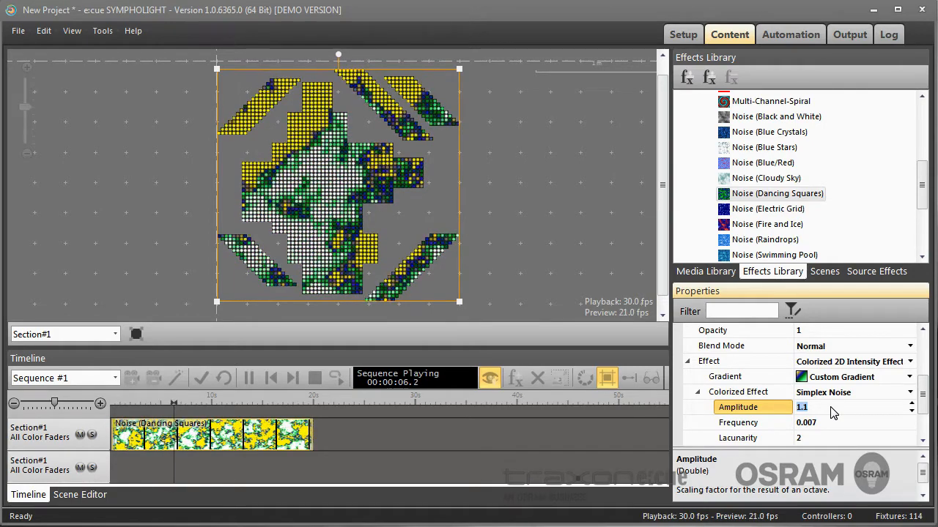
{"action": "type", "text": "0.4"}
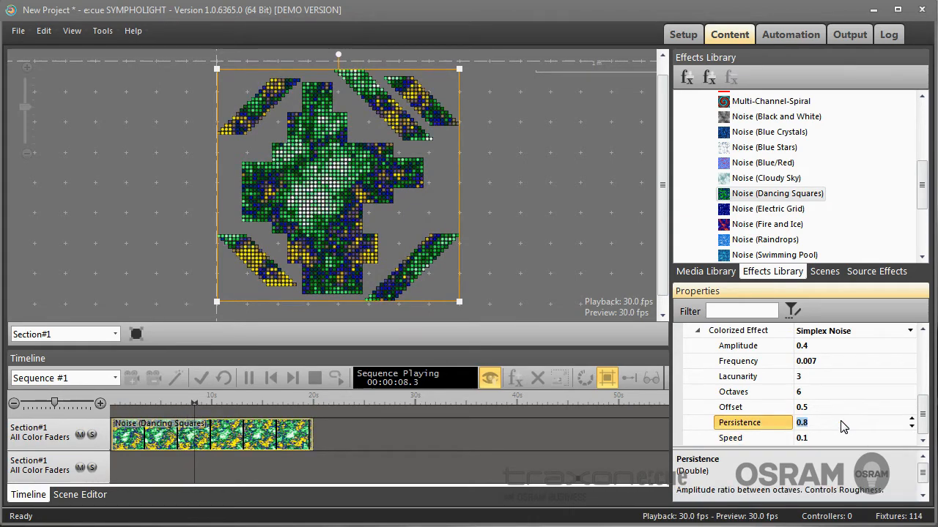
{"action": "type", "text": "1.6"}
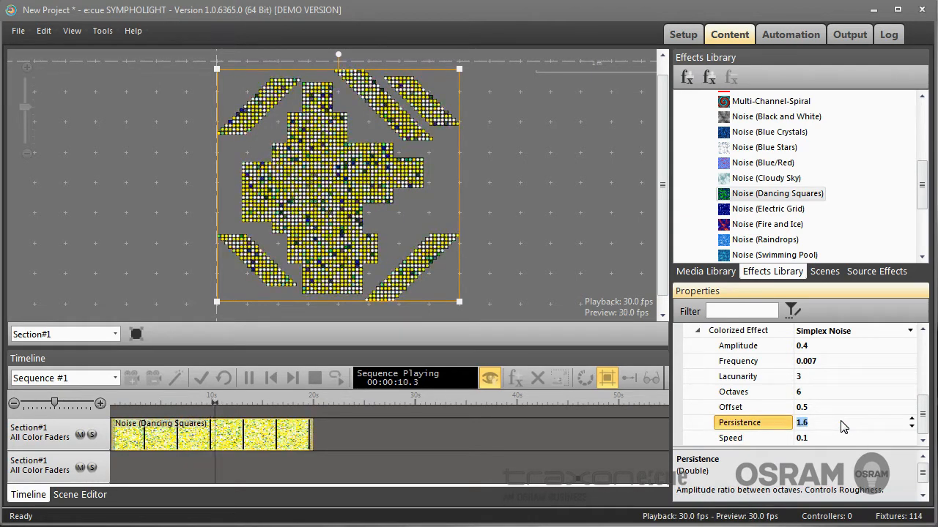
{"action": "type", "text": "0.6"}
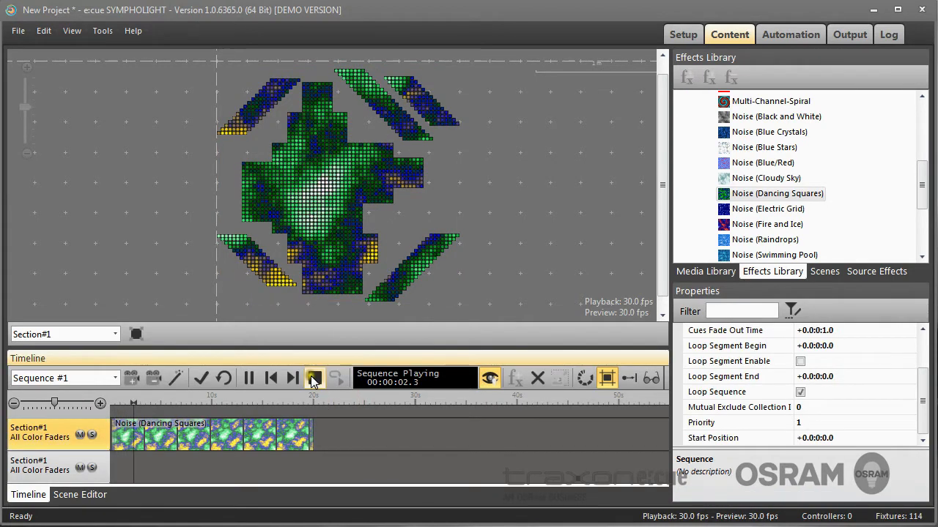
Step: Stop playback and save the clip as the effect template 'Far Point'
{"action": "left_click", "coordinate": [314, 377]}
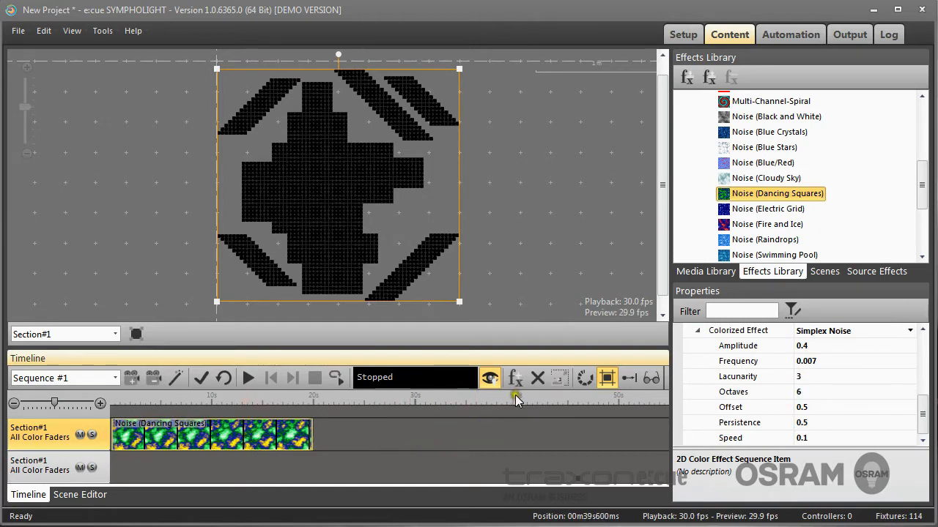
{"action": "mouse_move", "coordinate": [515, 377]}
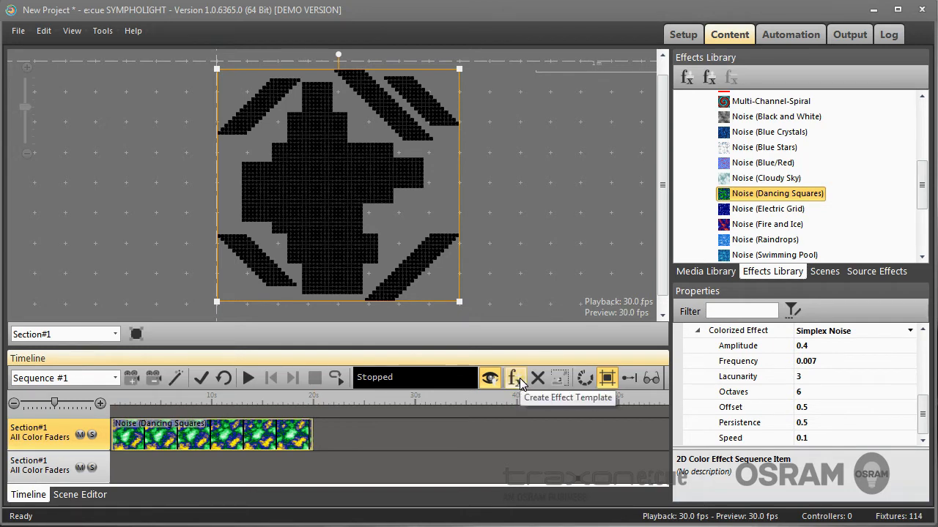
{"action": "left_click", "coordinate": [514, 377]}
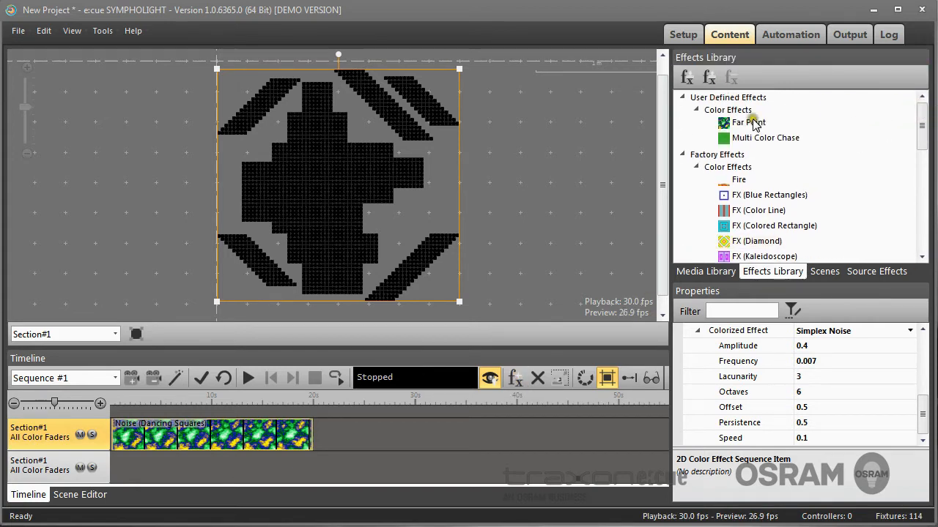
Step: Drag the Far Point effect onto the Section#1 track and play the sequence
{"action": "left_click", "coordinate": [350, 403]}
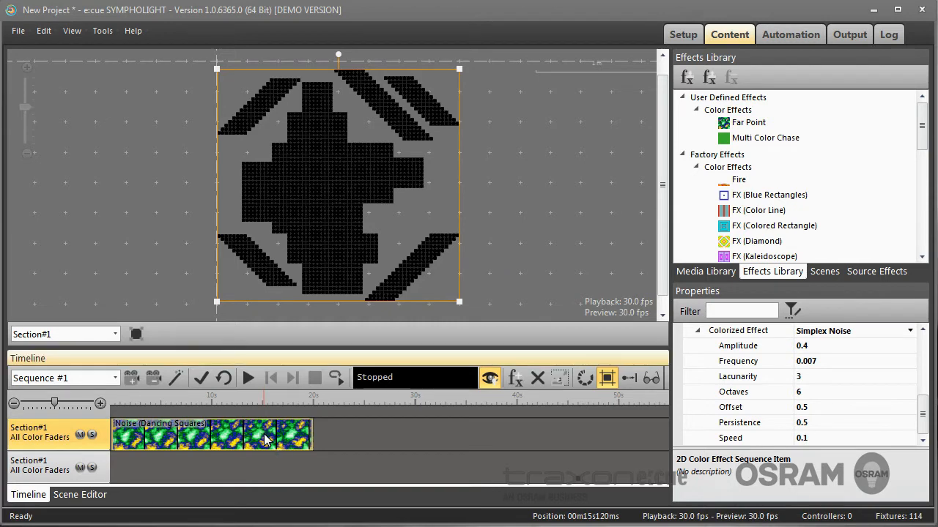
{"action": "left_click", "coordinate": [748, 122]}
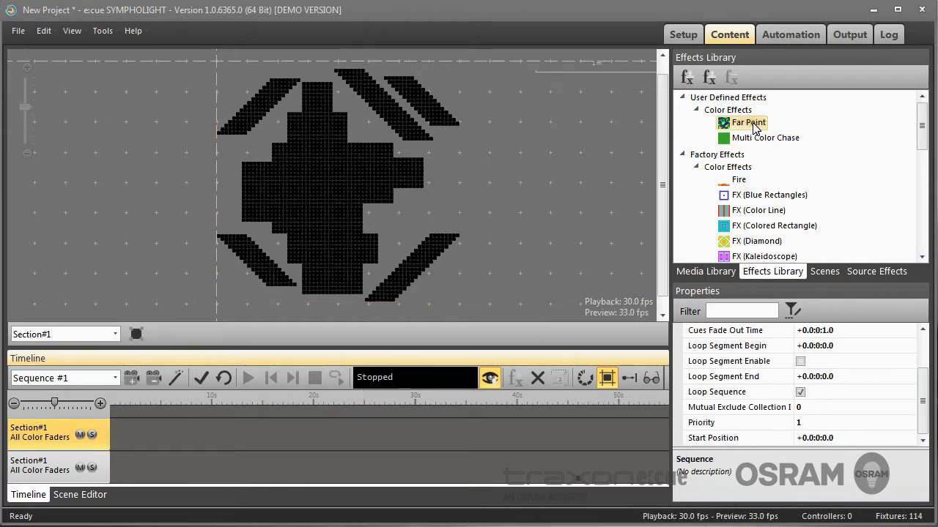
{"action": "left_click_drag", "start_coordinate": [749, 122], "coordinate": [213, 433]}
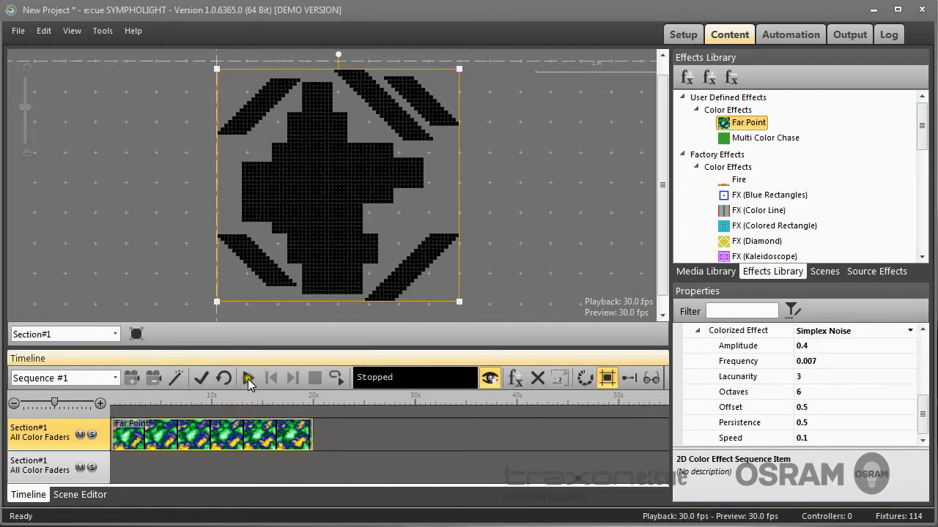
{"action": "left_click", "coordinate": [249, 377]}
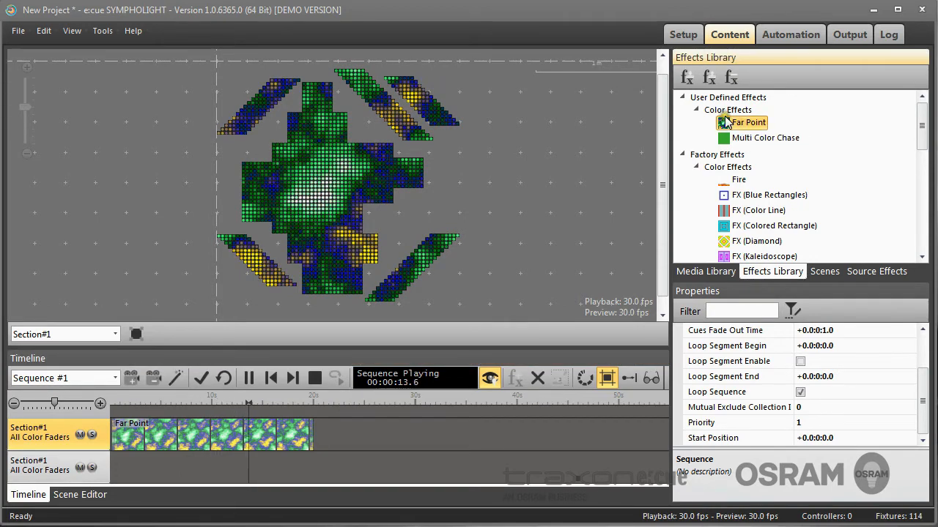
{"action": "mouse_move", "coordinate": [708, 76]}
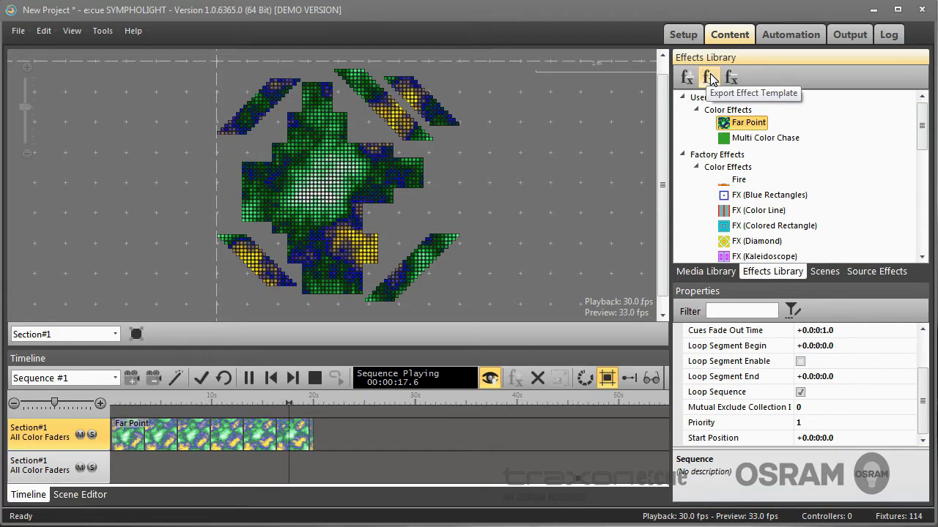
{"action": "left_click", "coordinate": [708, 76]}
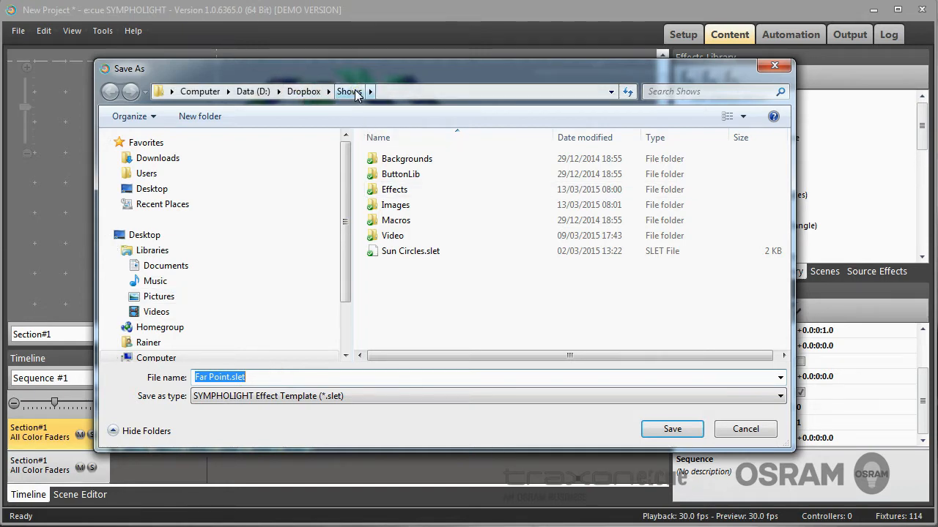
{"action": "left_click", "coordinate": [671, 429]}
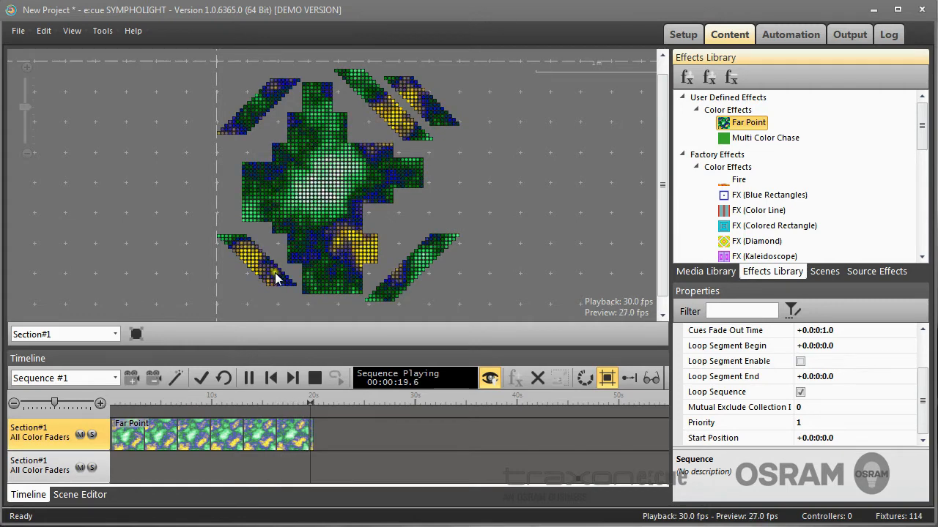
Step: Stop playback and delete the Far Point clip from the timeline
{"action": "left_click", "coordinate": [314, 378]}
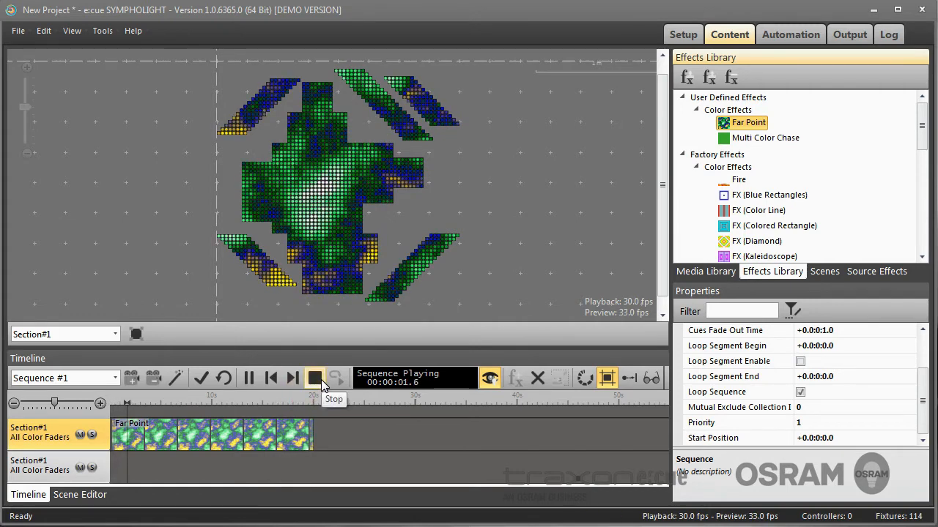
{"action": "left_click", "coordinate": [314, 378]}
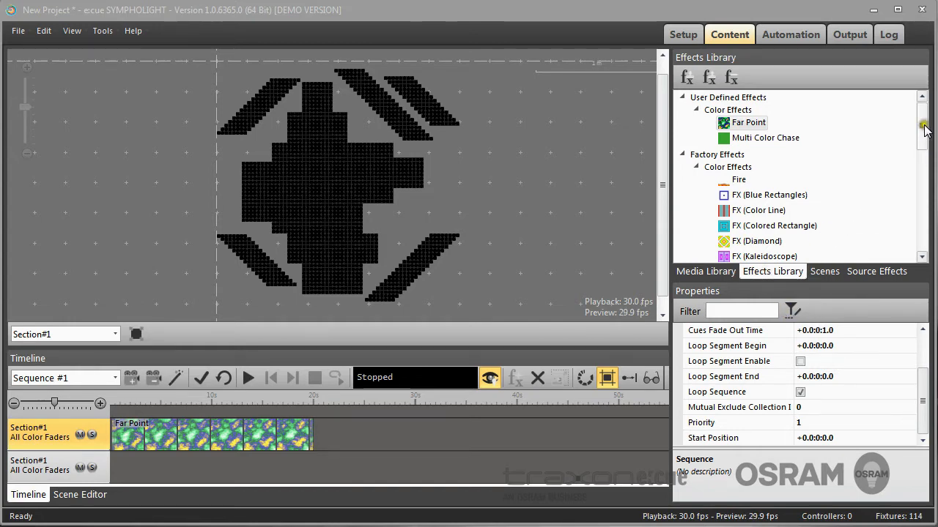
{"action": "scroll", "scroll_direction": "down", "scroll_amount": 3}
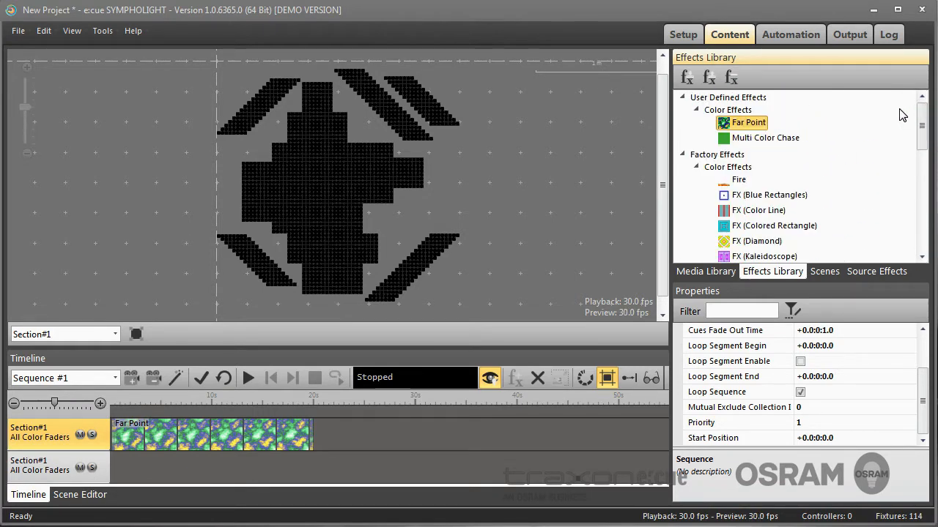
{"action": "left_click", "coordinate": [254, 395]}
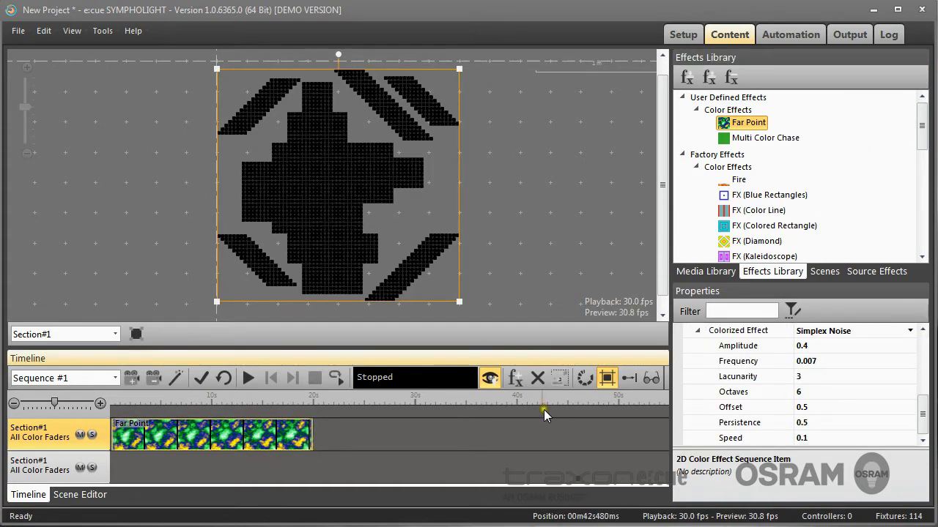
{"action": "left_click", "coordinate": [537, 378]}
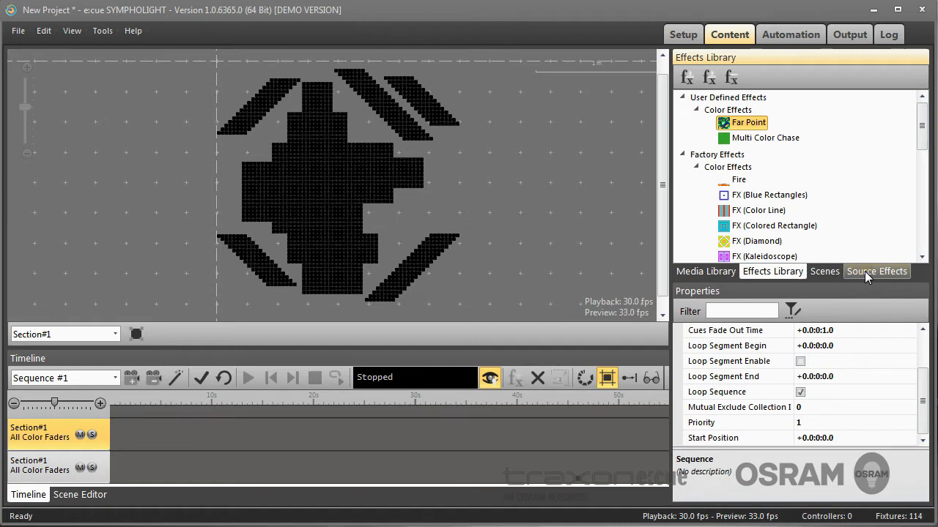
Step: Open the Source Effects tab and browse its Color Effects list
{"action": "left_click", "coordinate": [877, 271]}
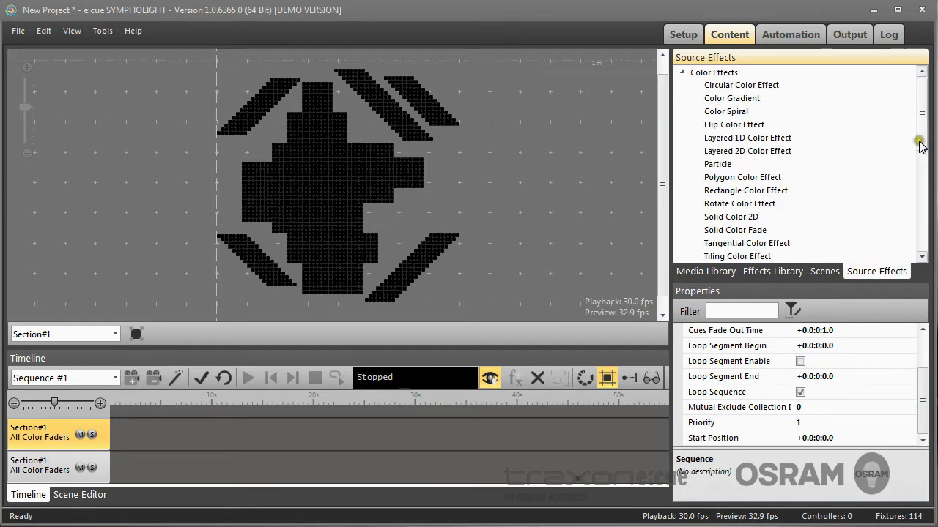
{"action": "scroll", "scroll_direction": "down", "scroll_amount": 3}
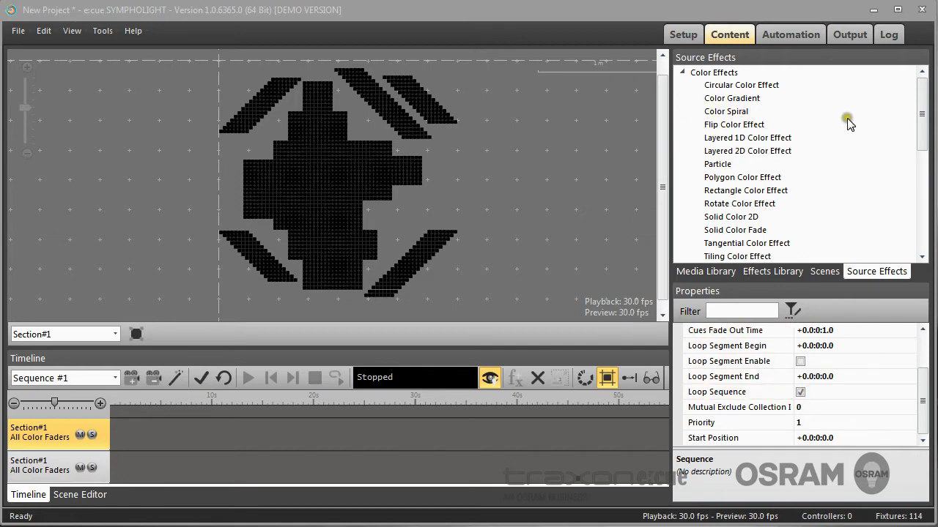
{"action": "left_click", "coordinate": [746, 243]}
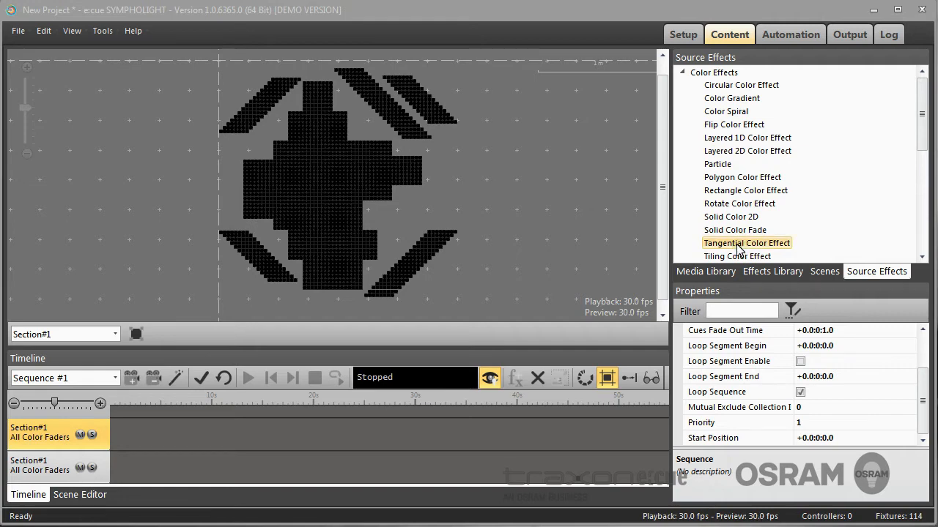
Step: Place a Tangential Color Effect on the Section#1 track and select the clip
{"action": "left_click", "coordinate": [705, 271]}
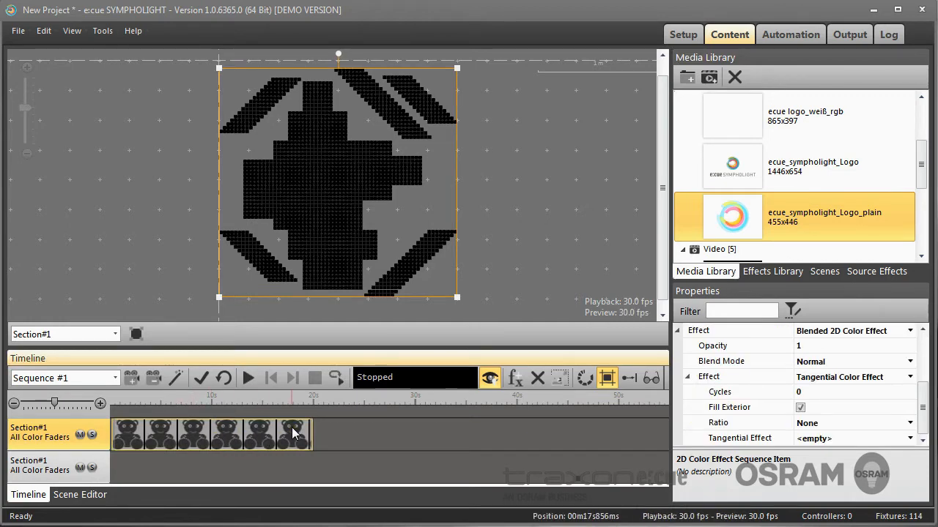
{"action": "left_click", "coordinate": [876, 271]}
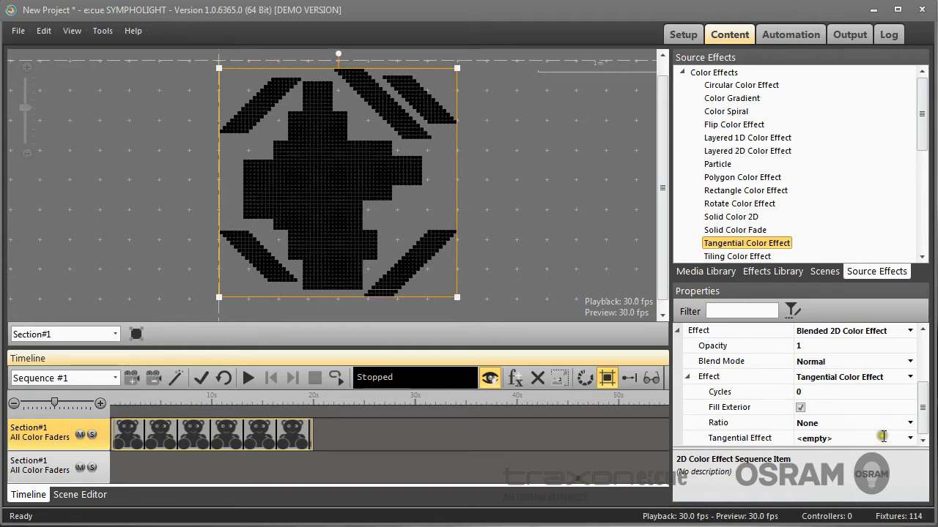
Step: Make the tangential effect a Color Gradient at 0.05 cycles per second and preview the rainbow sweep
{"action": "left_click", "coordinate": [910, 438]}
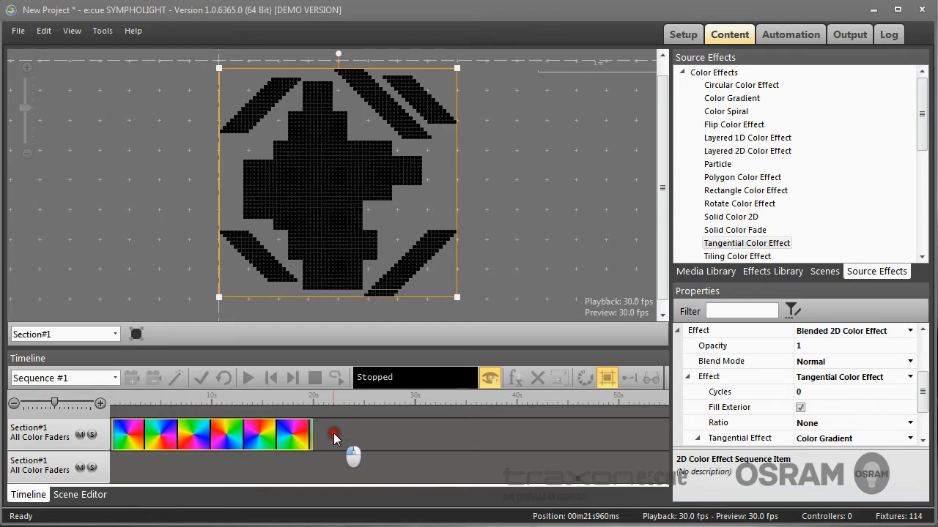
{"action": "left_click", "coordinate": [248, 377]}
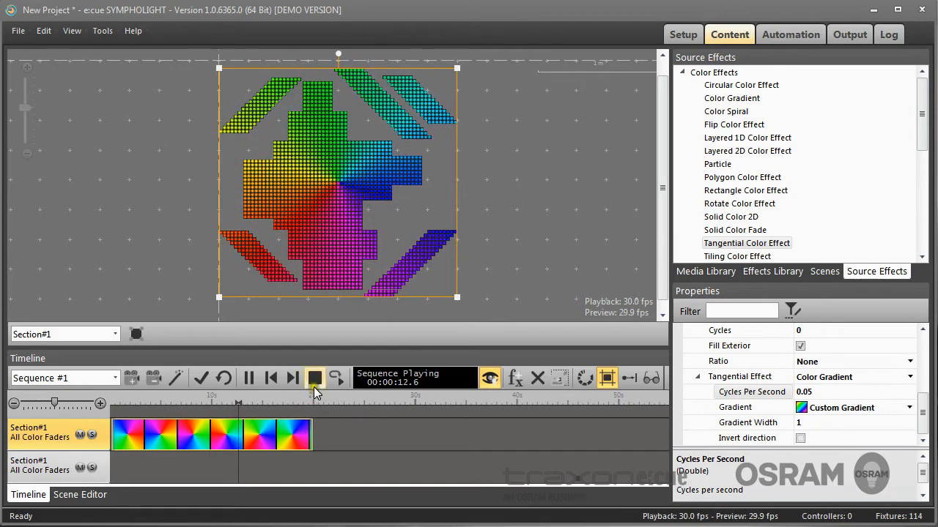
Step: Stop playback and save the tangential clip as the user-defined color effect Multi Color Tangential
{"action": "left_click", "coordinate": [315, 378]}
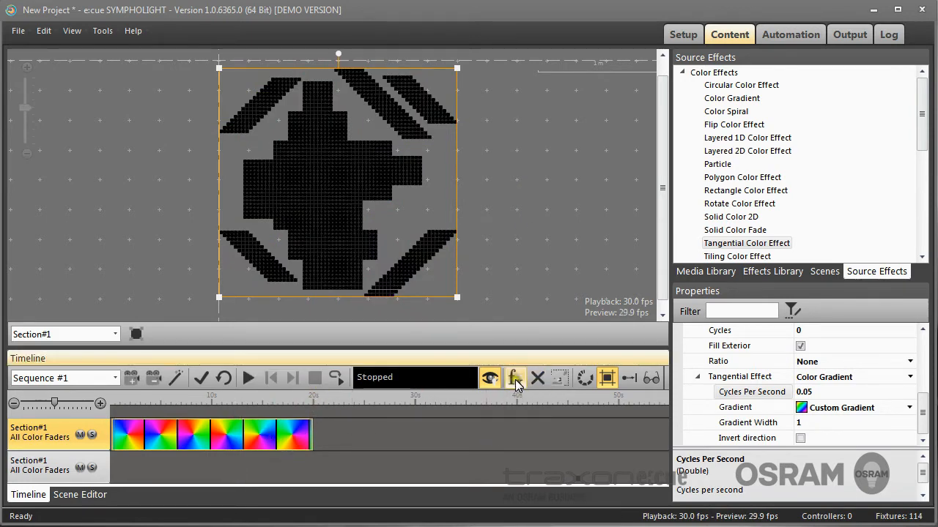
{"action": "left_click", "coordinate": [772, 271]}
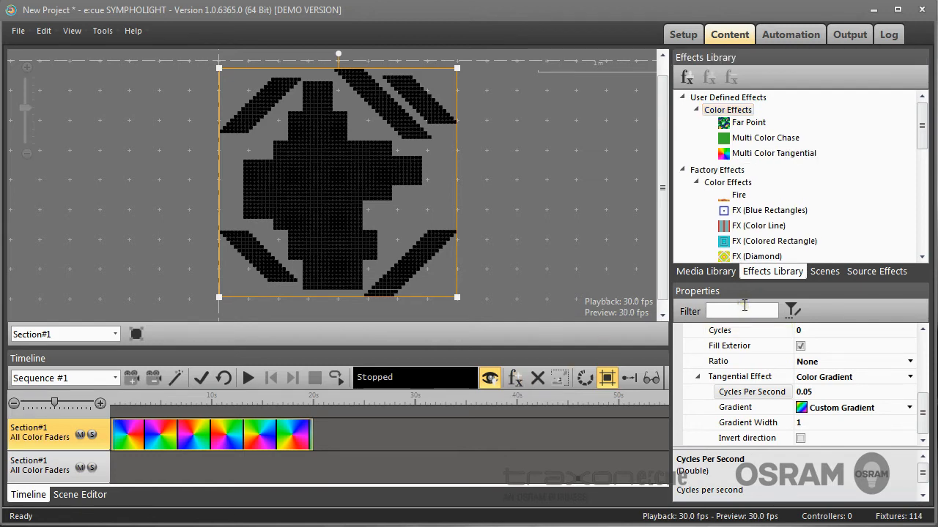
{"action": "left_click", "coordinate": [728, 109]}
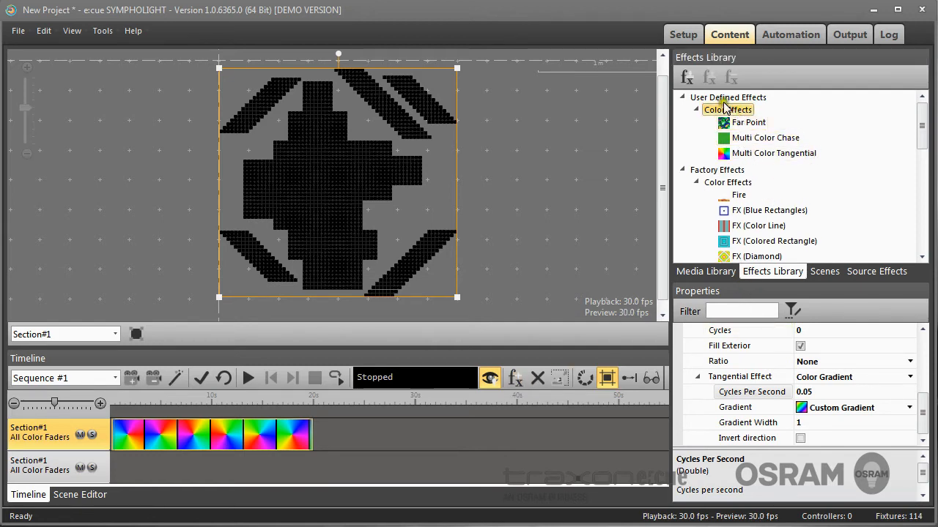
{"action": "left_click", "coordinate": [728, 109]}
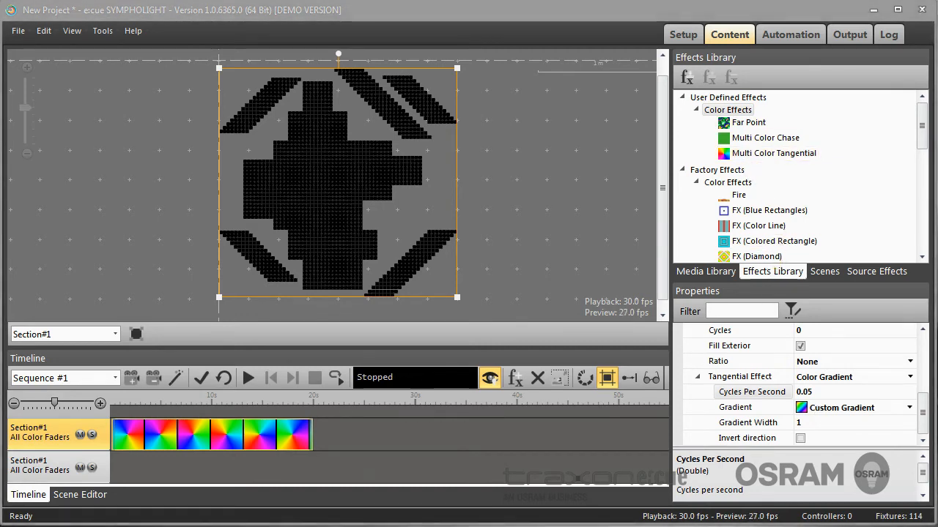
{"action": "mouse_move", "coordinate": [374, 508]}
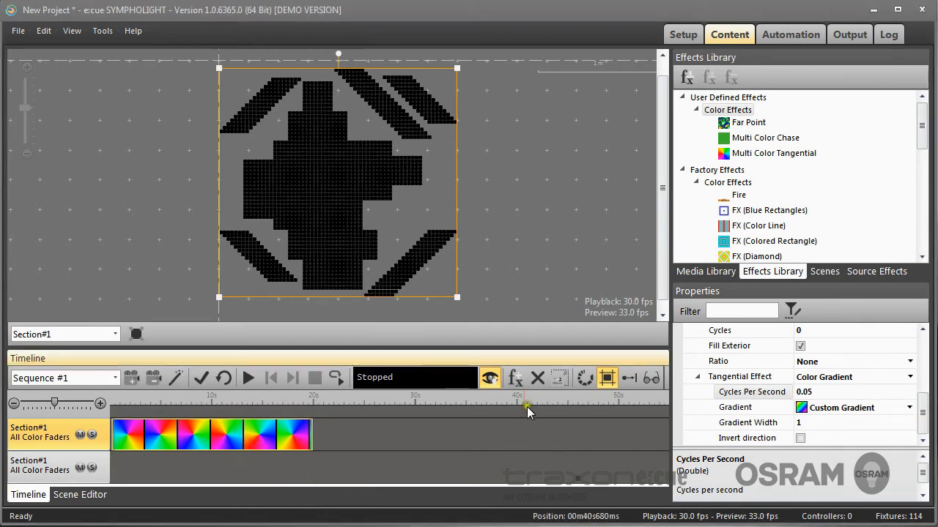
Step: Replace the tangential clip with a Layered 2D Color Effect and select its empty second layer
{"action": "left_click", "coordinate": [537, 378]}
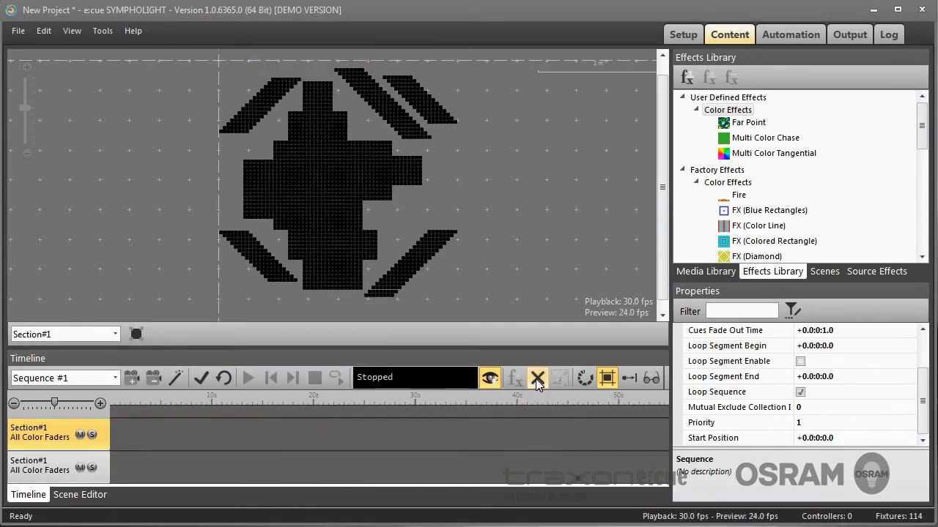
{"action": "left_click", "coordinate": [876, 271]}
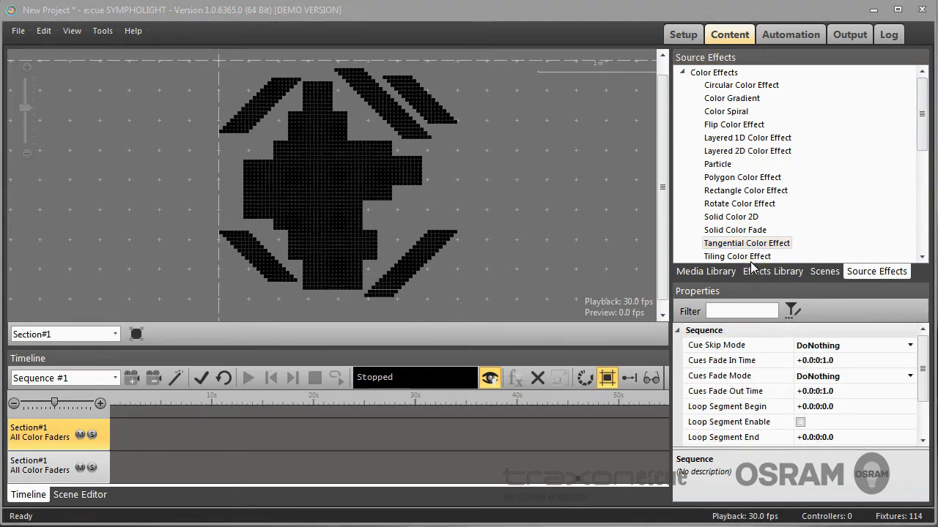
{"action": "left_click", "coordinate": [747, 150]}
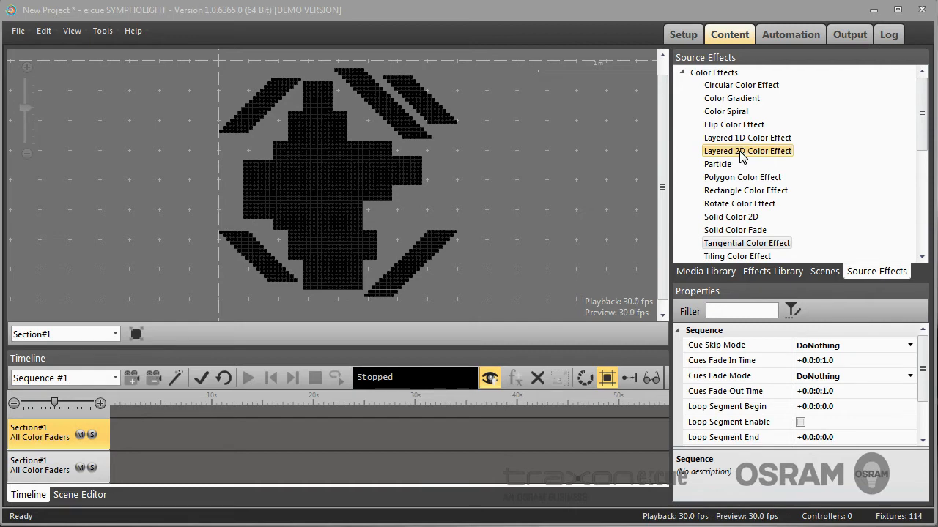
{"action": "left_click_drag", "start_coordinate": [747, 150], "coordinate": [227, 434]}
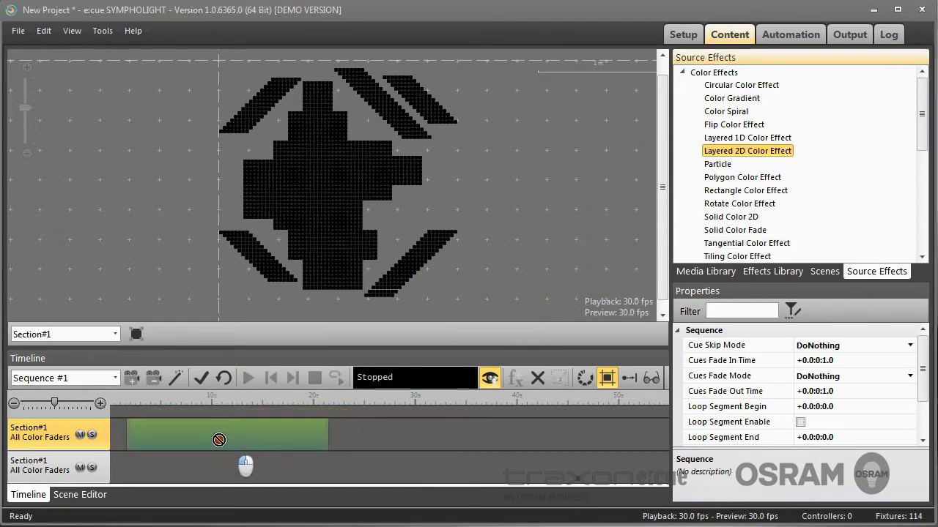
{"action": "left_click", "coordinate": [227, 434]}
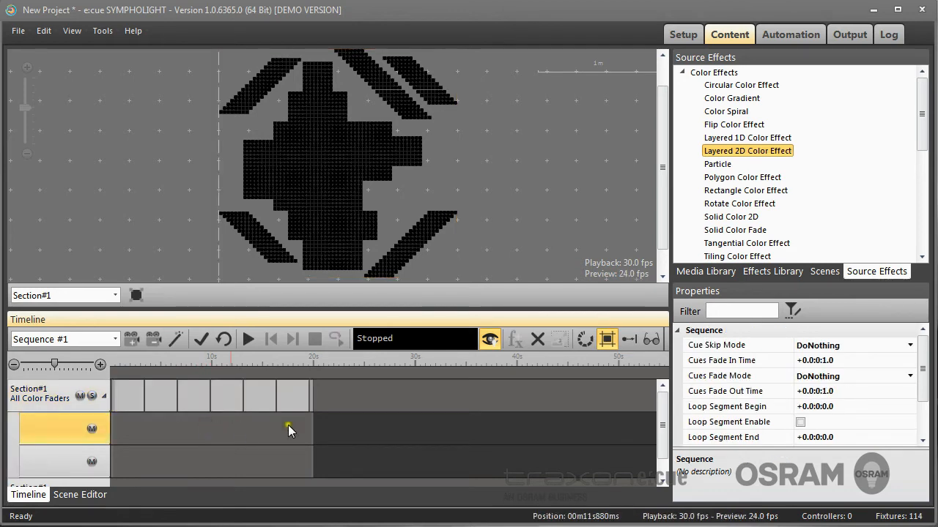
{"action": "left_click", "coordinate": [705, 271]}
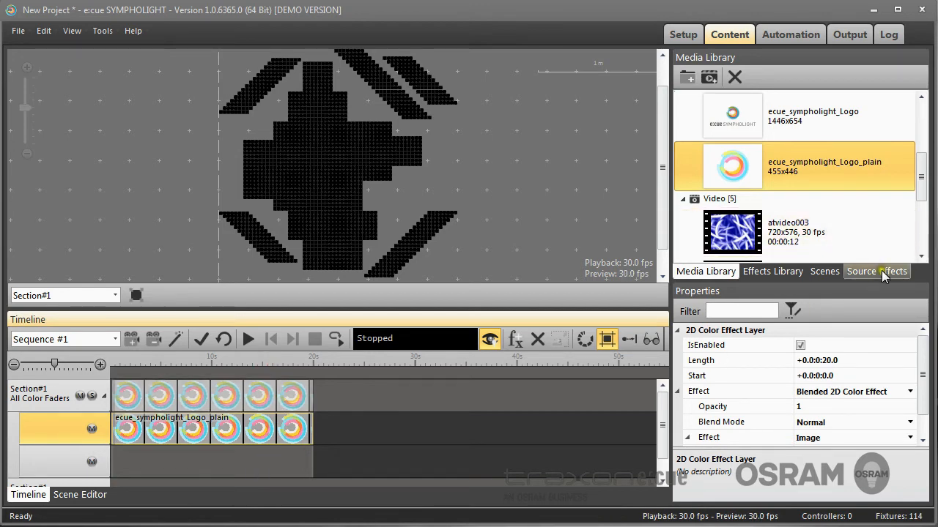
Step: Add a Circular Color Effect third layer with a Color Gradient radial effect, then preview it
{"action": "left_click", "coordinate": [876, 271]}
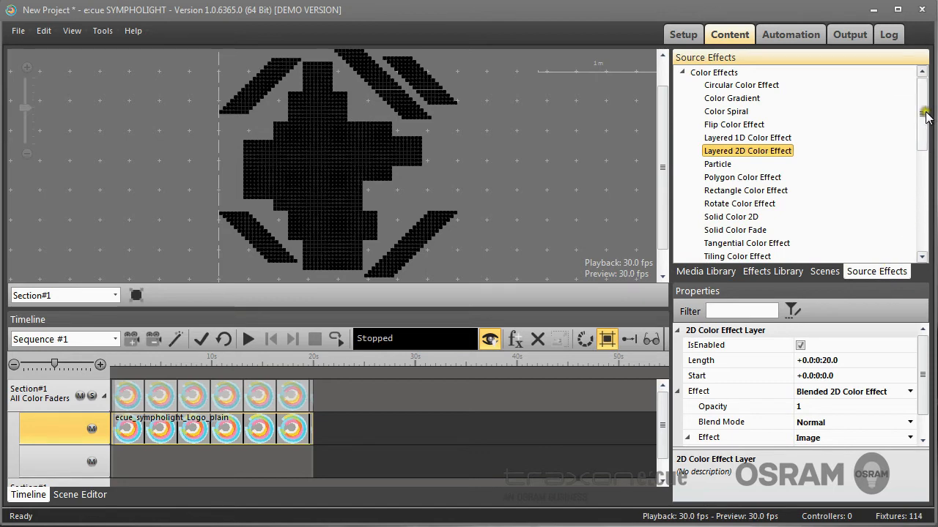
{"action": "left_click", "coordinate": [741, 84]}
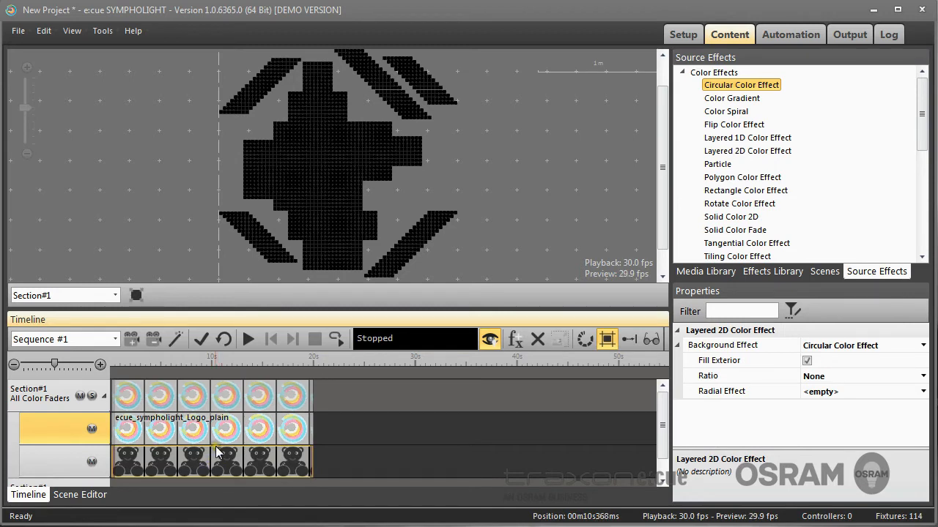
{"action": "mouse_move", "coordinate": [885, 198]}
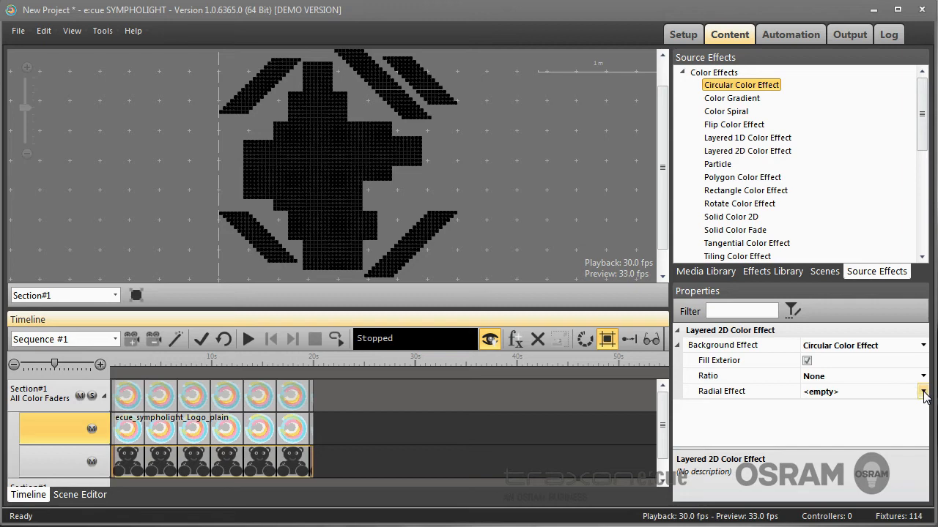
{"action": "left_click", "coordinate": [923, 391]}
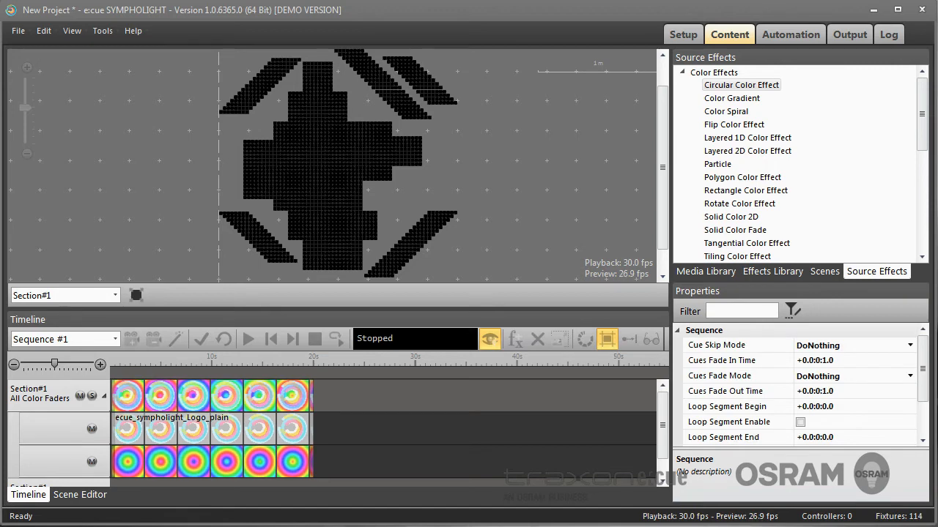
{"action": "left_click", "coordinate": [261, 357]}
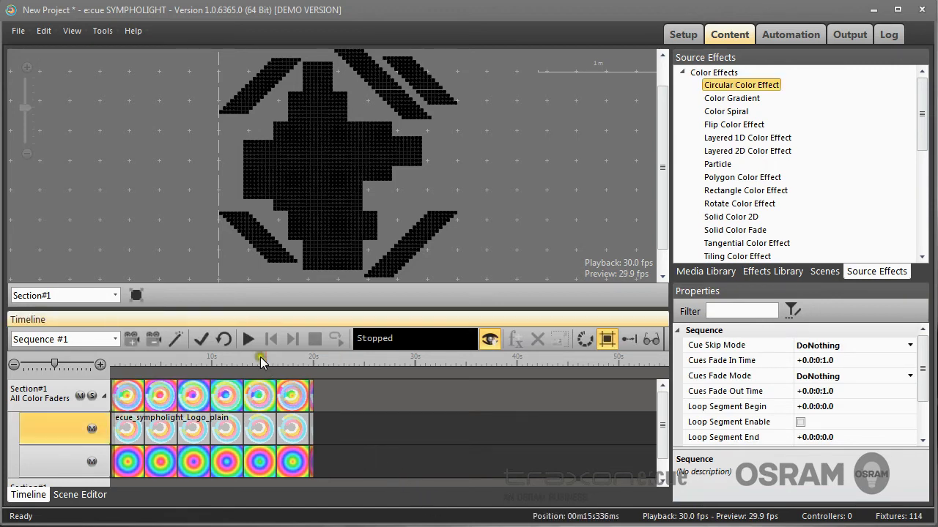
{"action": "left_click", "coordinate": [249, 338]}
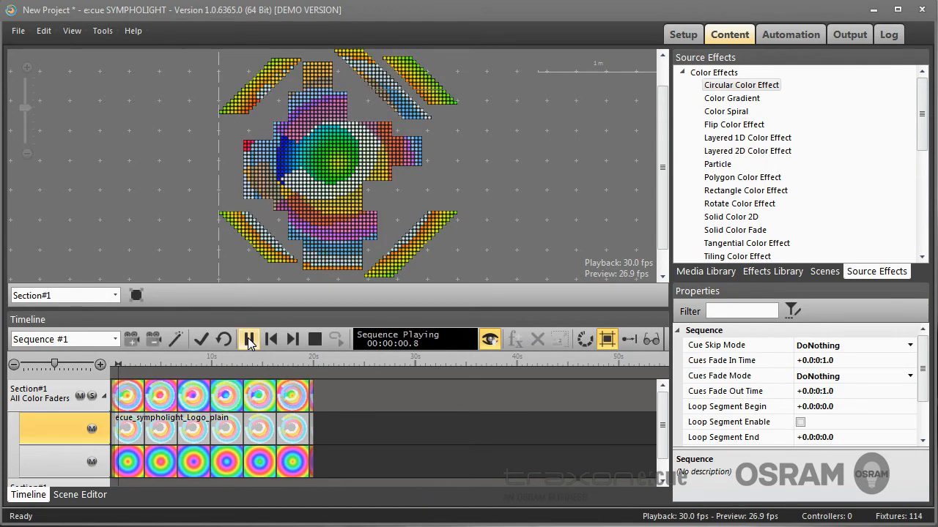
{"action": "left_click", "coordinate": [248, 338]}
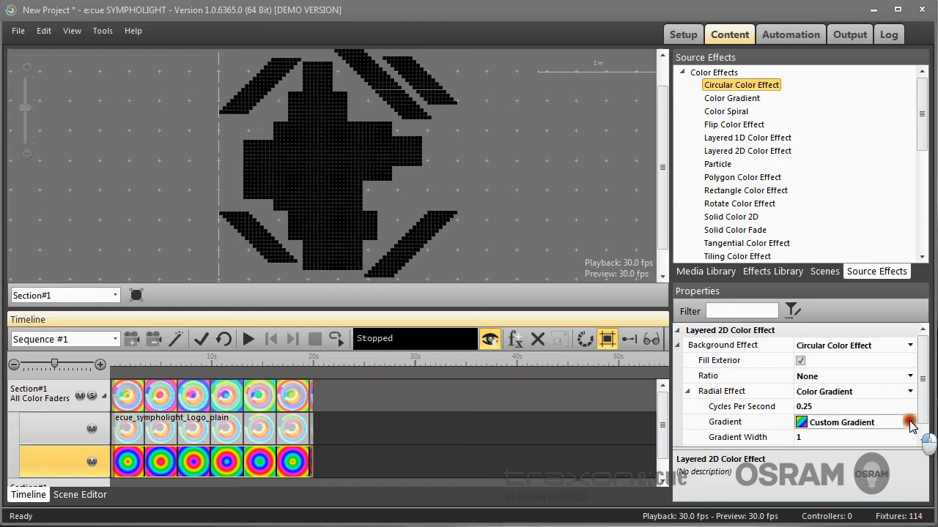
Step: Apply the RedPurple gradient to the circles layer and play the logo-and-circles effect
{"action": "left_click", "coordinate": [909, 422]}
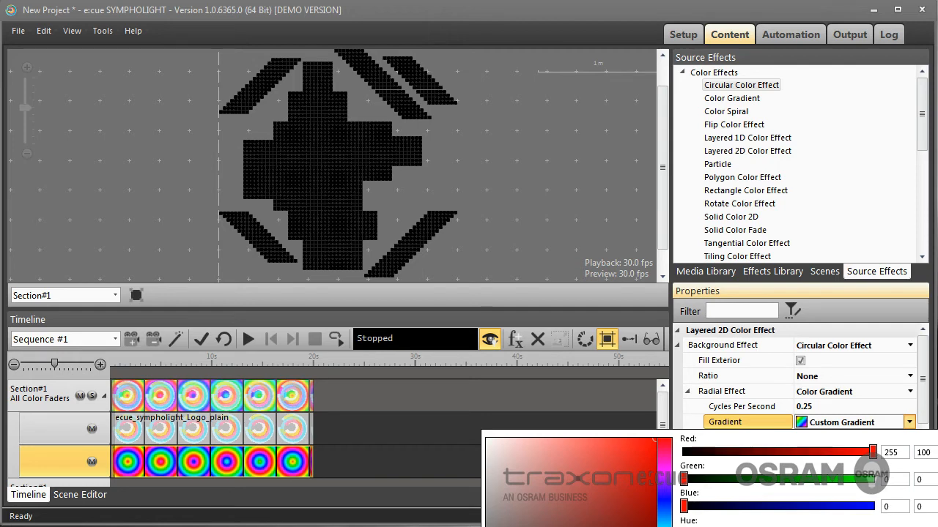
{"action": "left_click", "coordinate": [853, 422]}
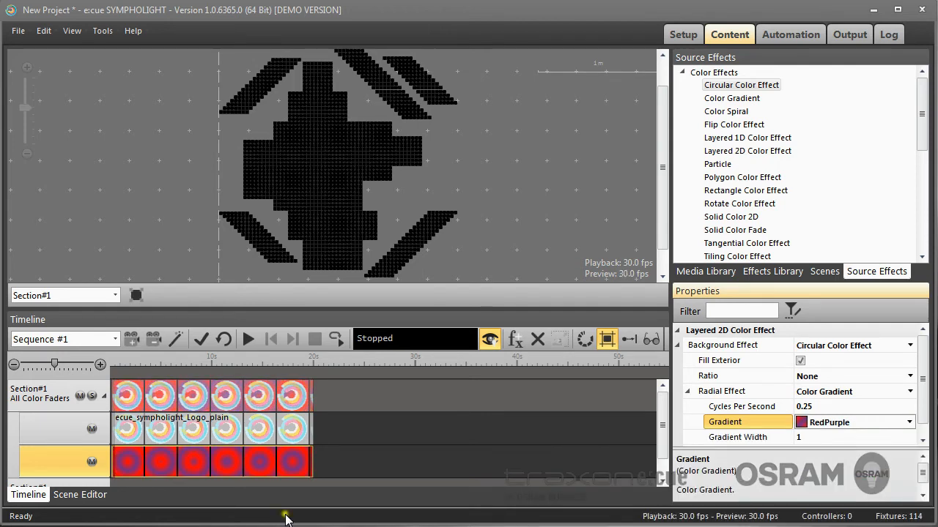
{"action": "left_click", "coordinate": [248, 338]}
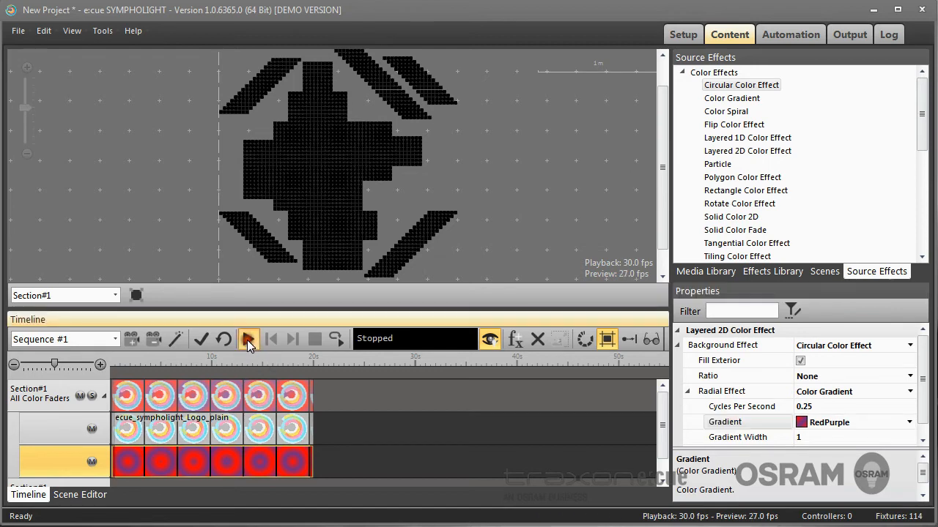
{"action": "left_click", "coordinate": [248, 338]}
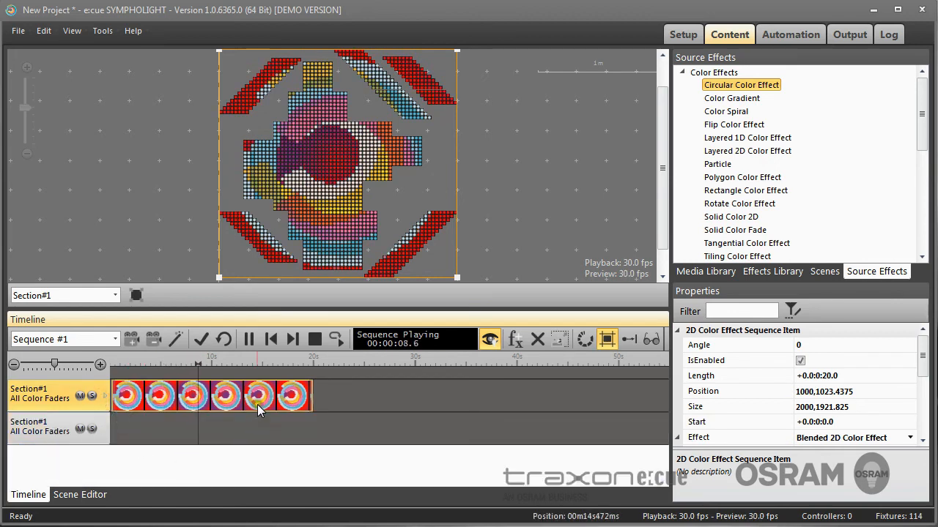
Step: Stop playback, save the layered effect as RedPurpleSL, check user-defined effects, and return to Source Effects
{"action": "left_click", "coordinate": [314, 339]}
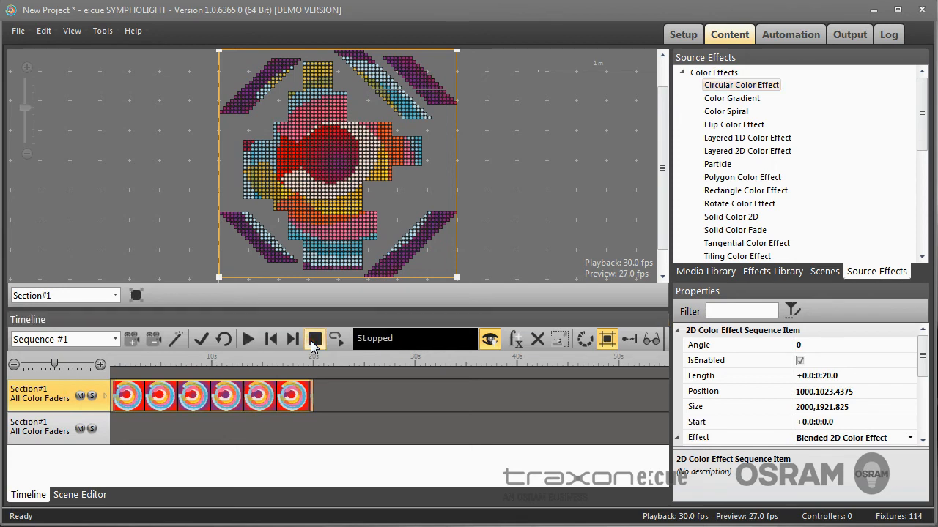
{"action": "left_click", "coordinate": [314, 338]}
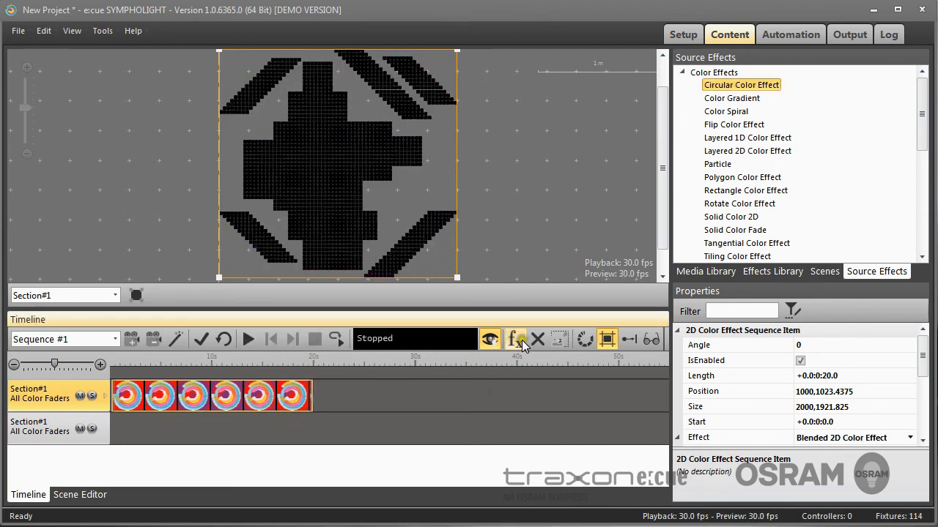
{"action": "left_click", "coordinate": [772, 271]}
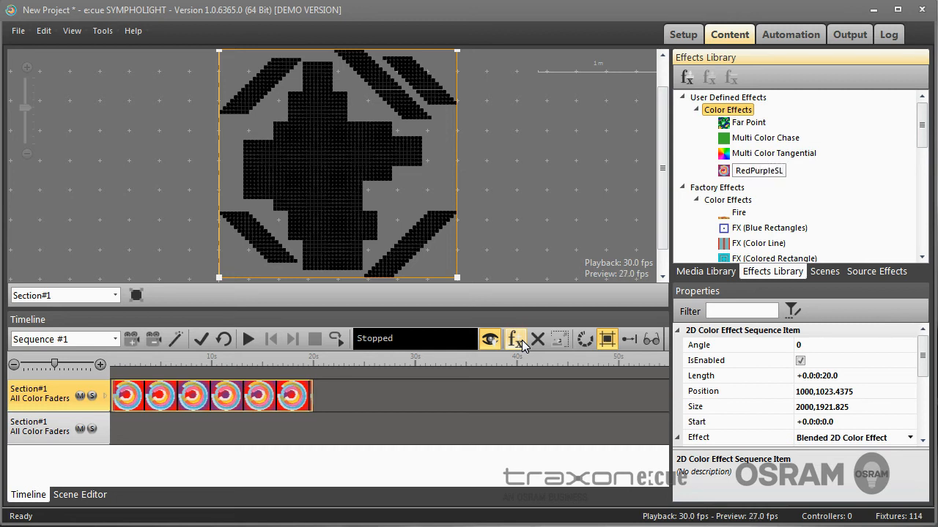
{"action": "left_click", "coordinate": [515, 339]}
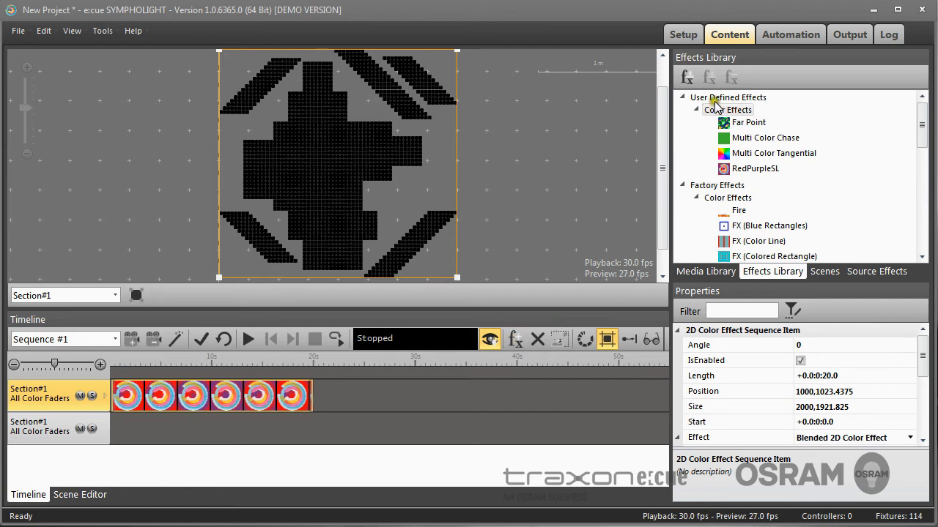
{"action": "left_click", "coordinate": [773, 153]}
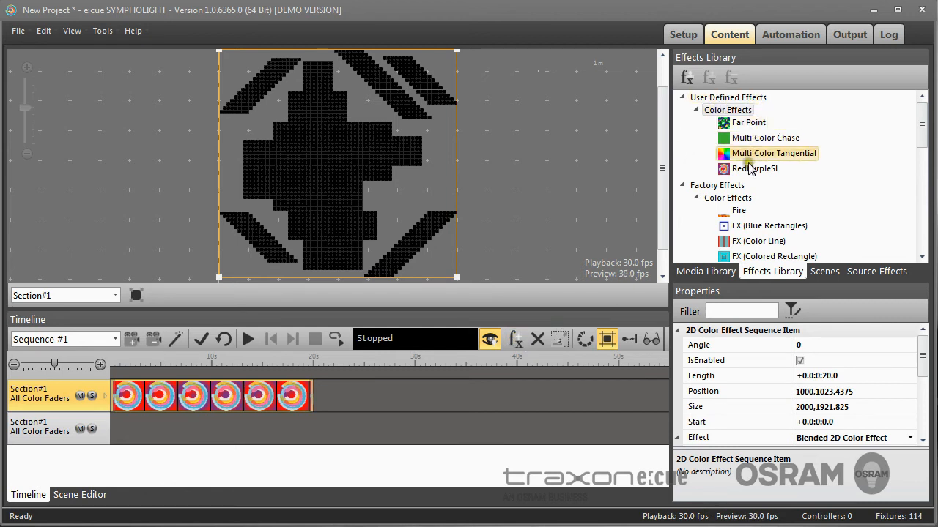
{"action": "left_click", "coordinate": [765, 137]}
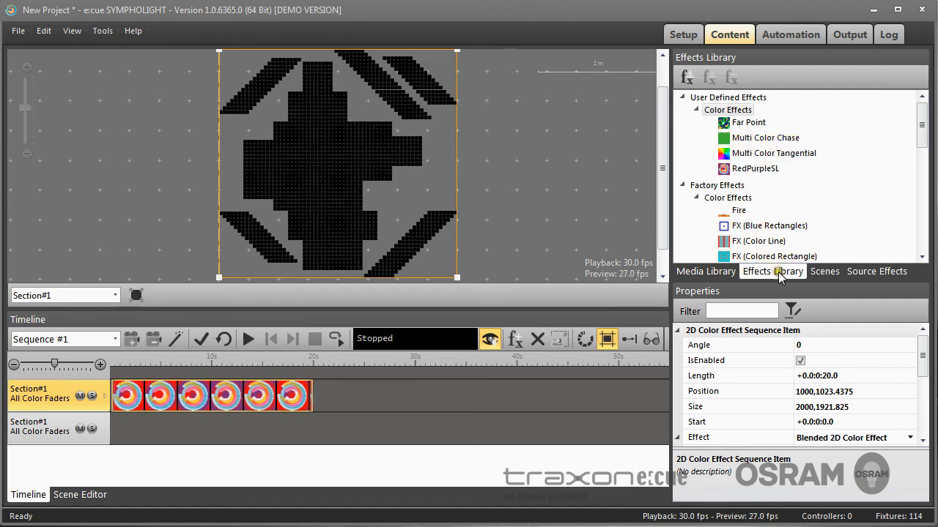
{"action": "left_click", "coordinate": [876, 271]}
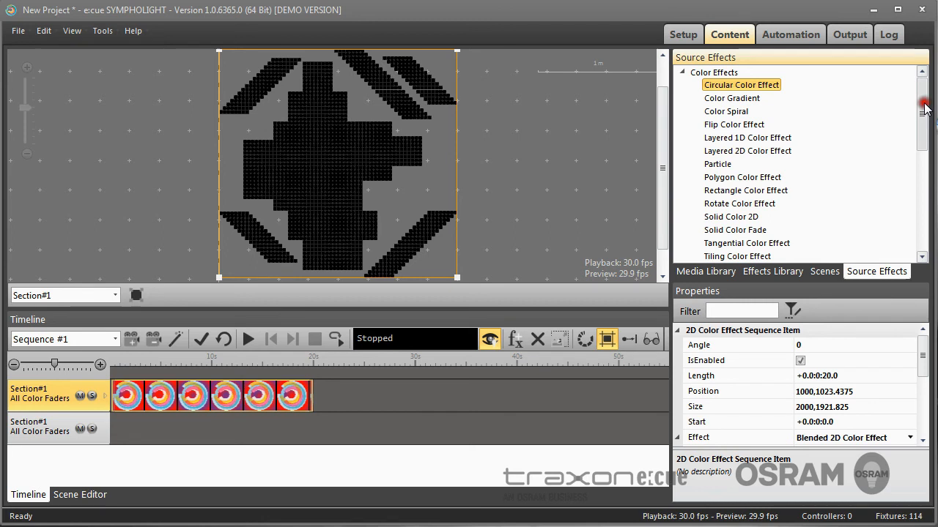
{"action": "scroll", "scroll_direction": "down", "scroll_amount": 3}
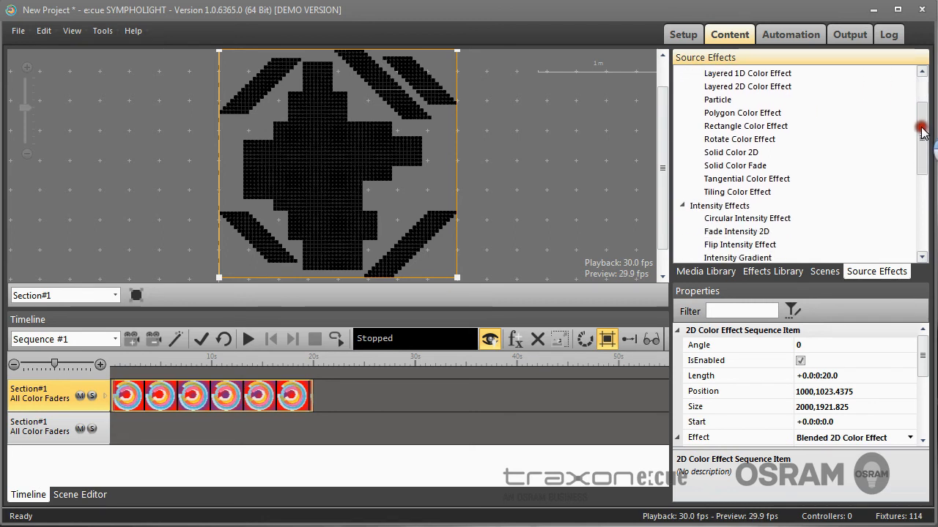
{"action": "scroll", "scroll_direction": "down", "scroll_amount": 3}
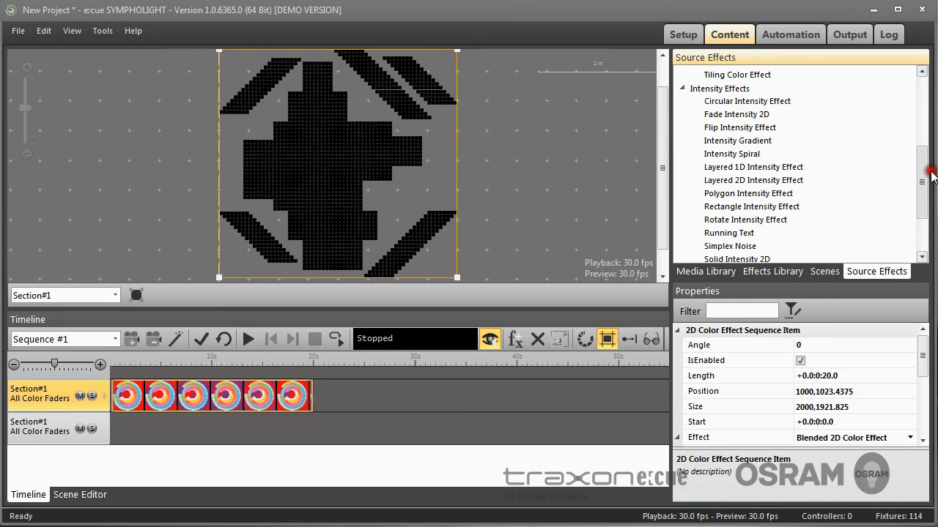
{"action": "scroll", "scroll_direction": "down", "scroll_amount": 3}
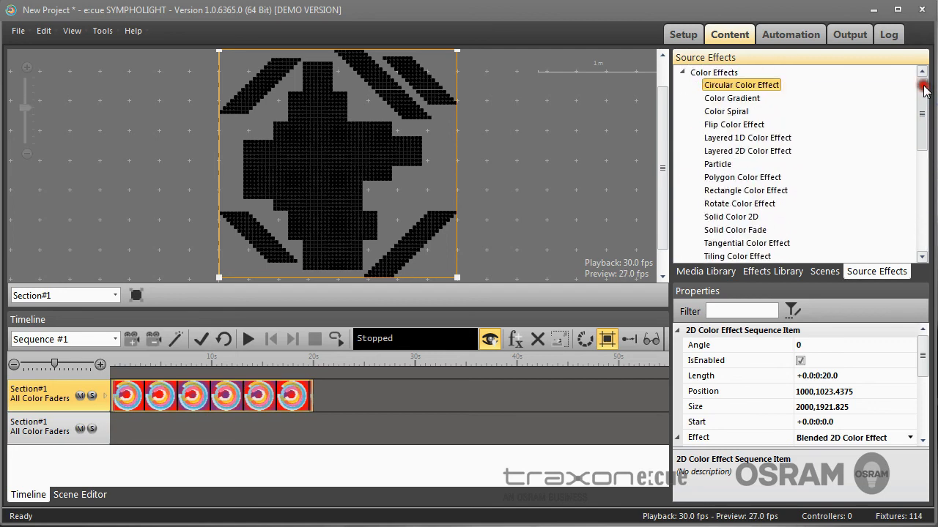
{"action": "left_click", "coordinate": [742, 177]}
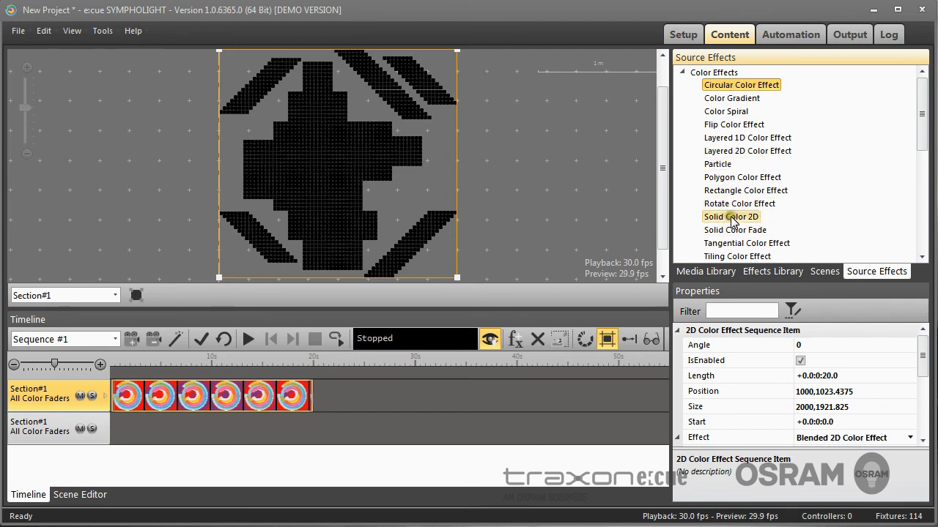
{"action": "mouse_move", "coordinate": [733, 123]}
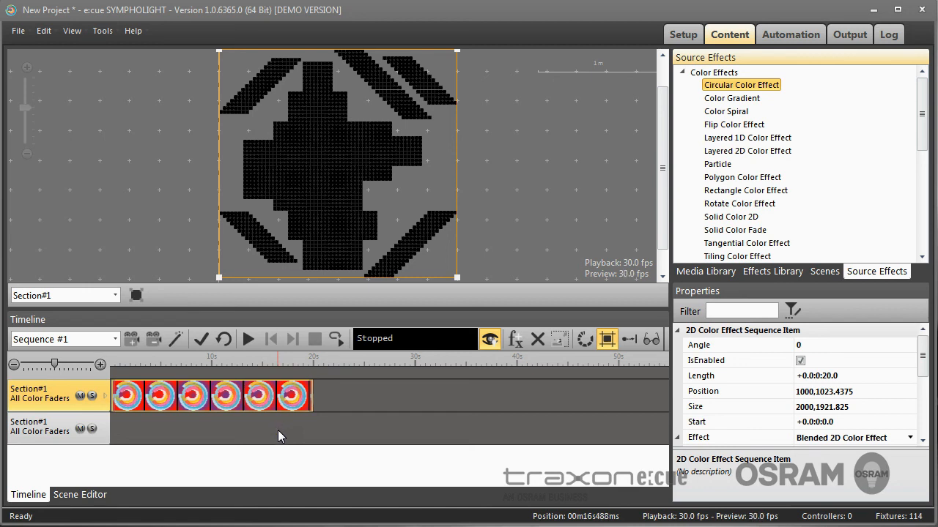
{"action": "scroll", "scroll_direction": "down", "scroll_amount": 3}
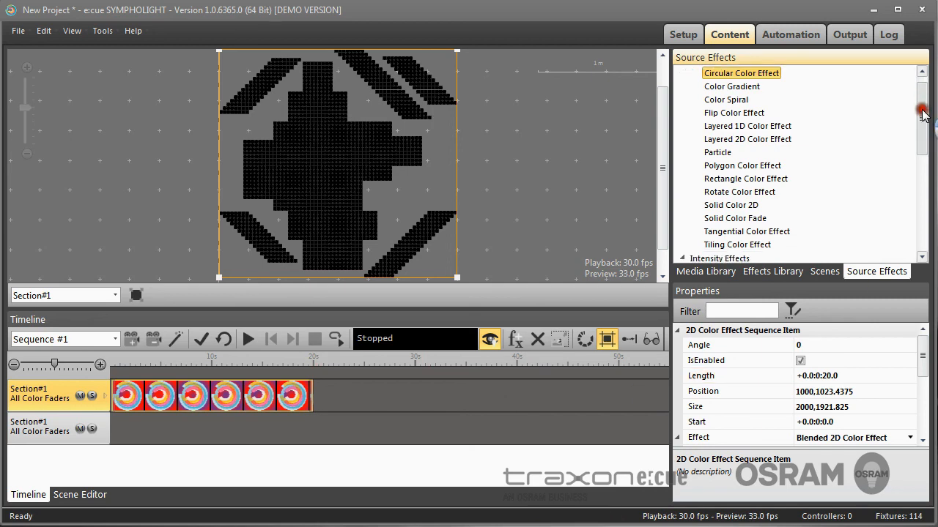